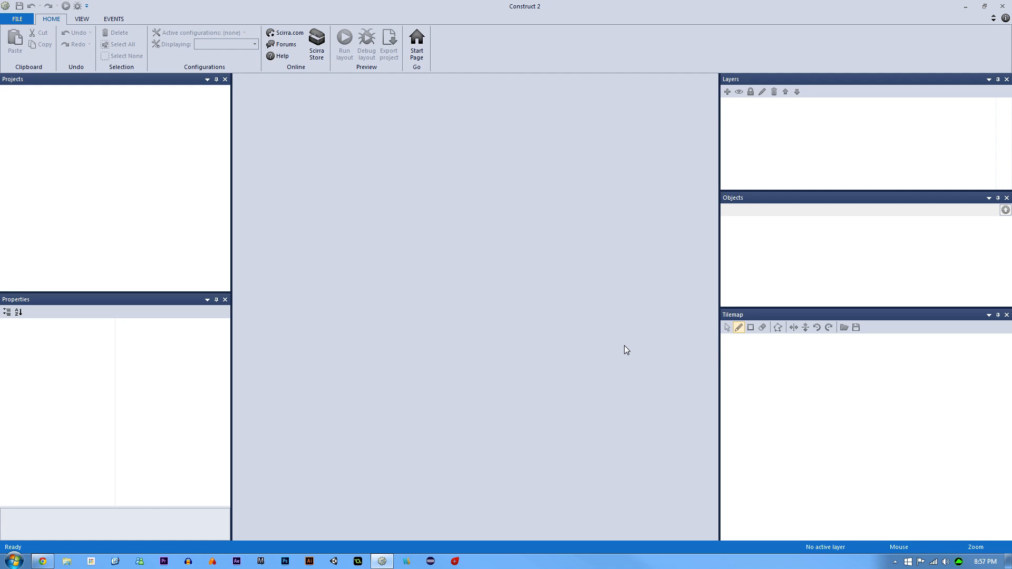
pyautogui.moveTo(583, 295)
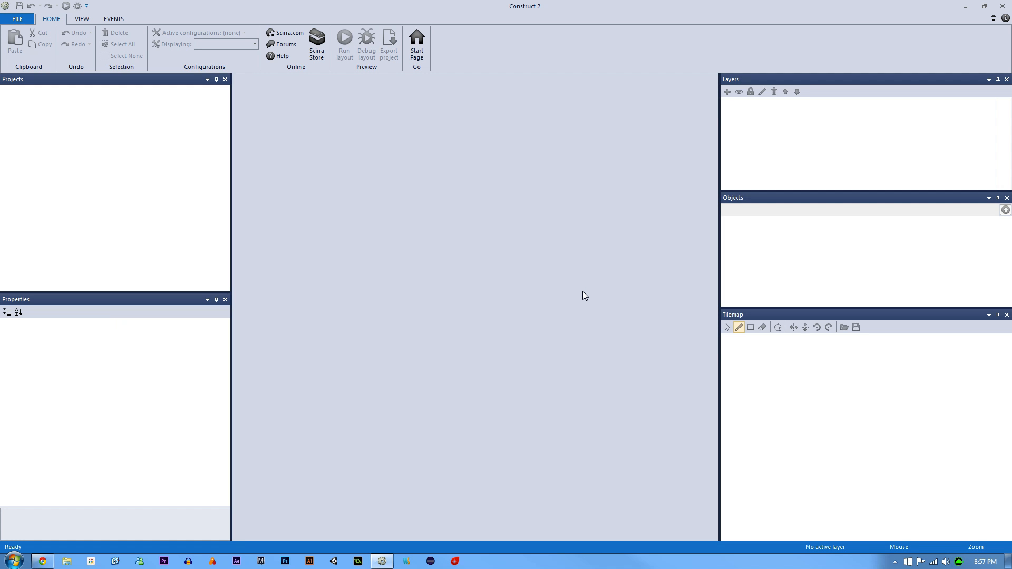
pyautogui.moveTo(582, 294)
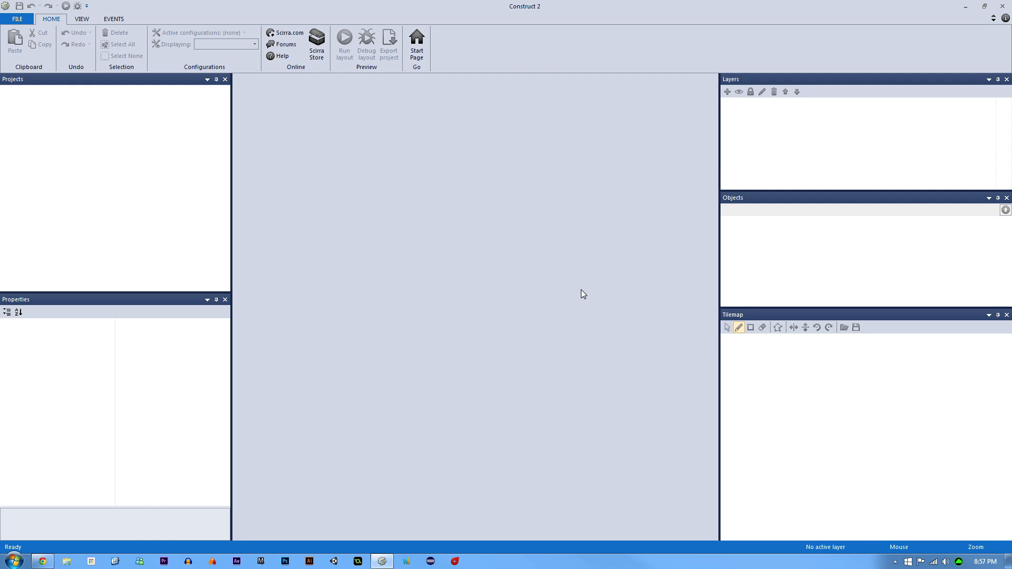
pyautogui.moveTo(171, 34)
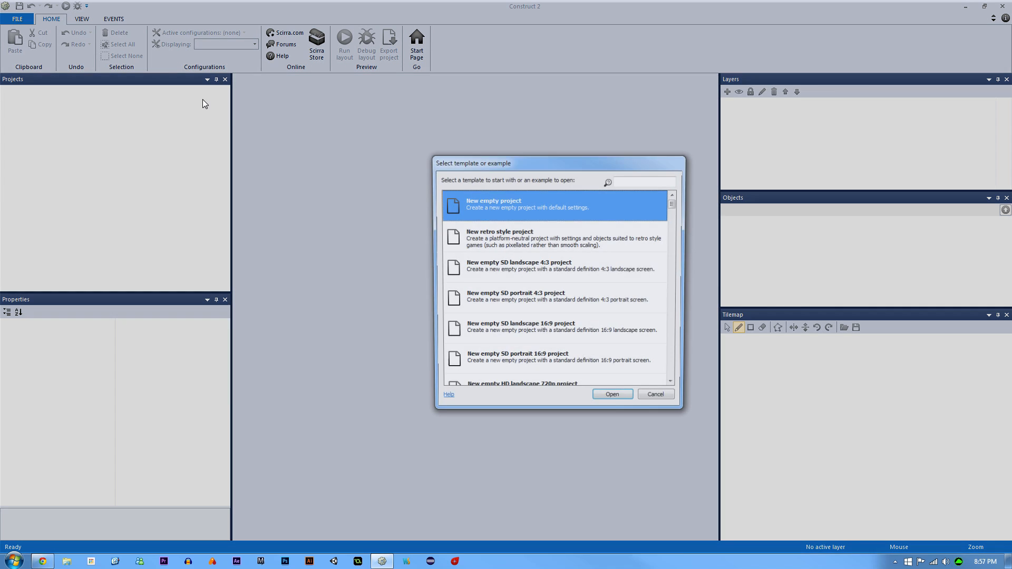
# Create a new empty project and remove the starter Hello world text and TiledBackground.
pyautogui.click(612, 393)
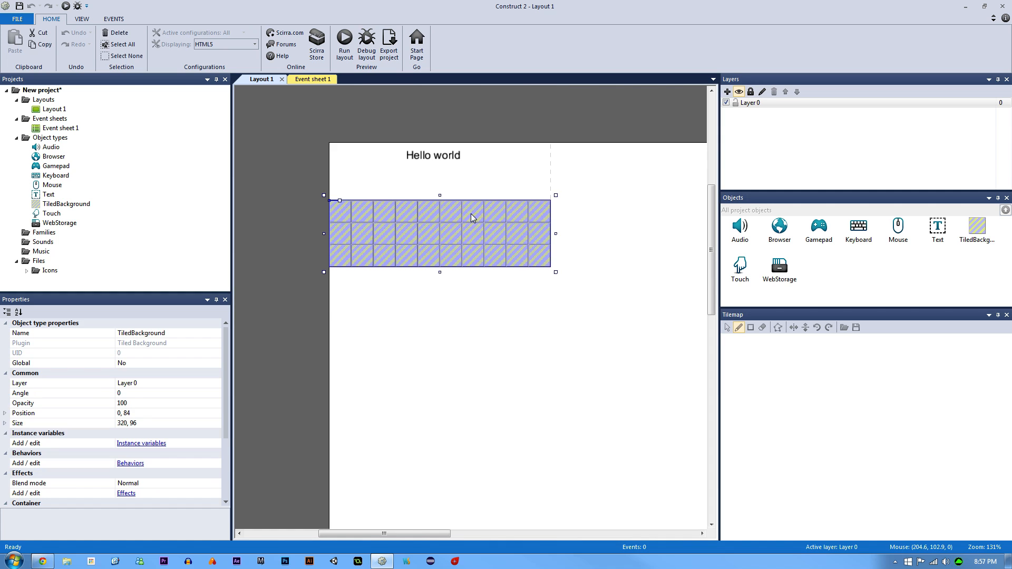
pyautogui.click(118, 33)
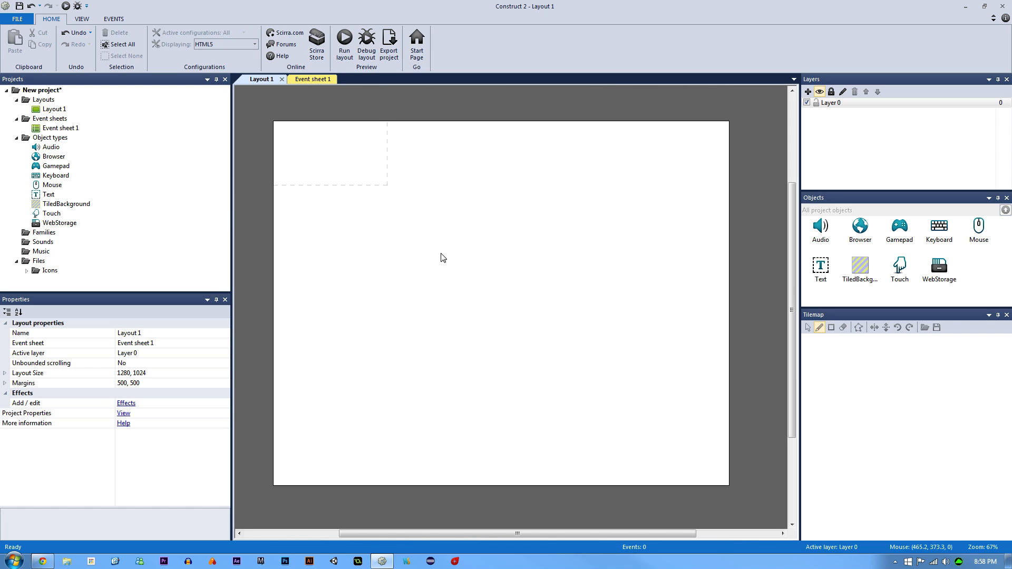
pyautogui.moveTo(692, 461)
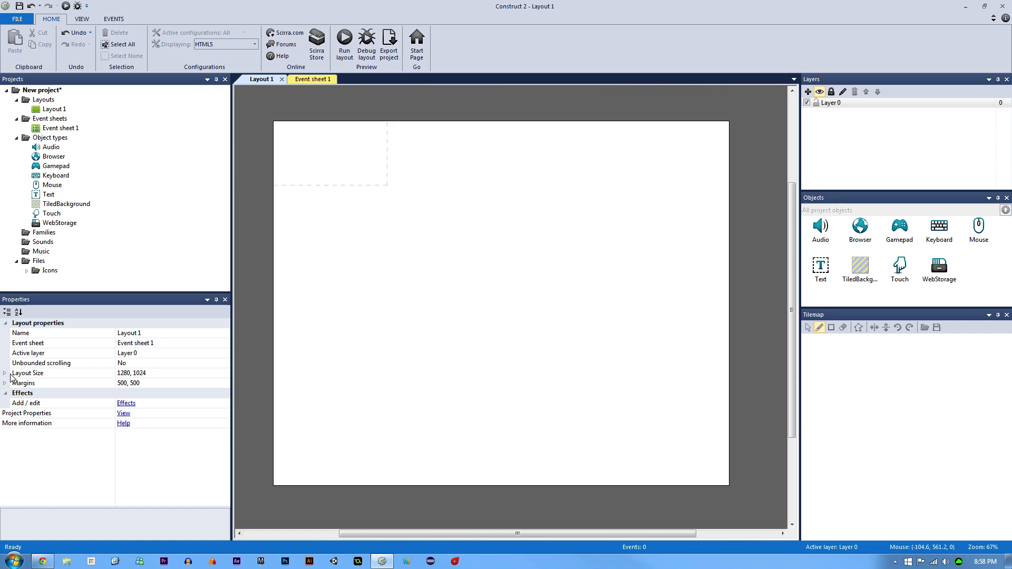
# Expand Layout Size in Properties to set Layout 1 to 640 by 480.
pyautogui.click(7, 373)
pyautogui.write('480')
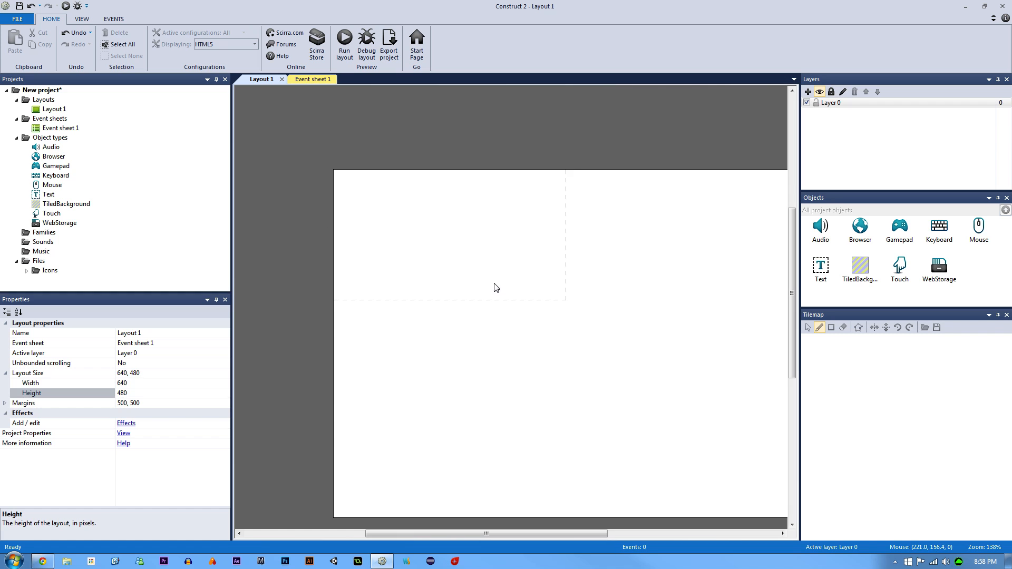
pyautogui.moveTo(499, 310)
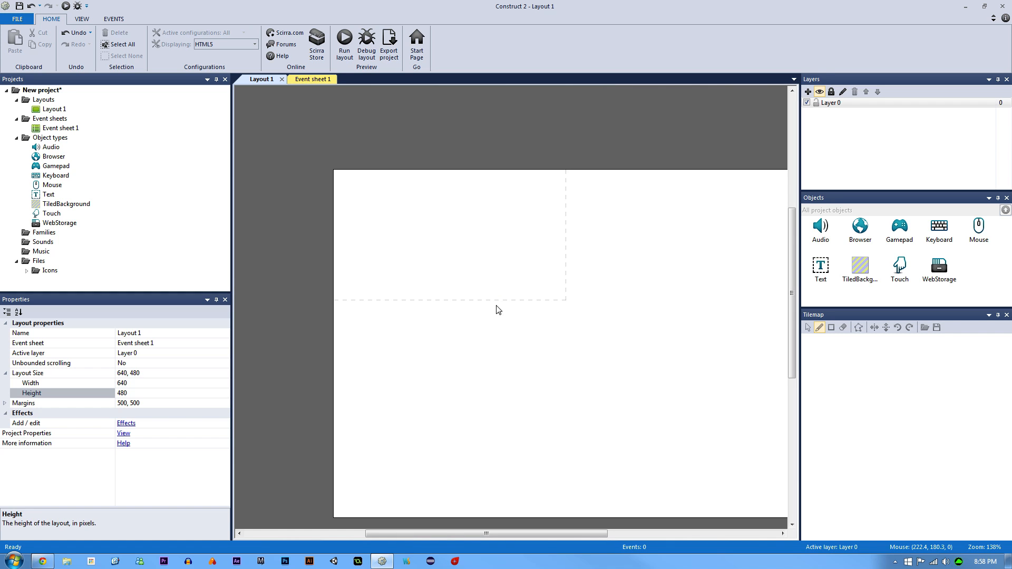
pyautogui.moveTo(394, 295)
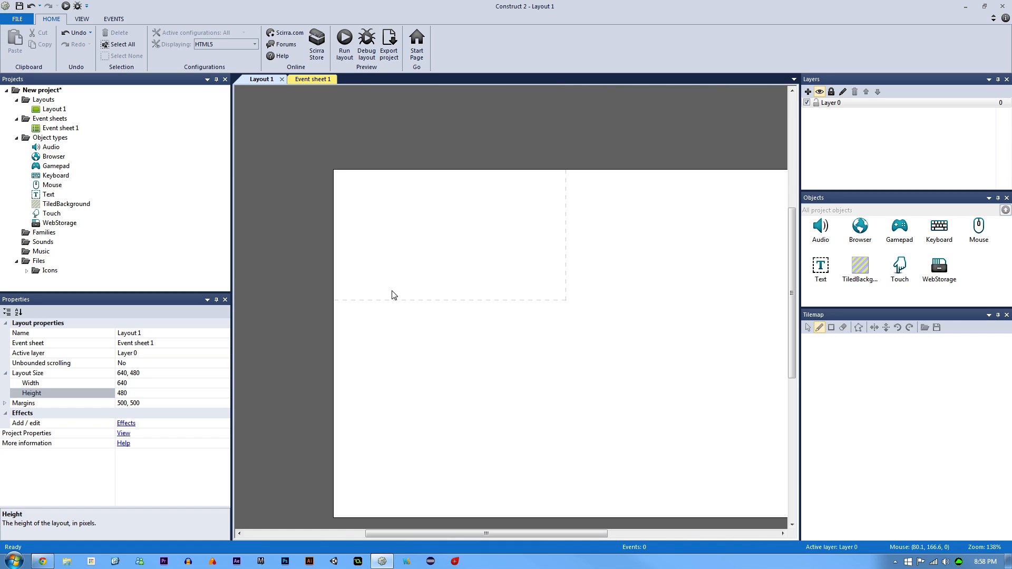
pyautogui.moveTo(406, 282)
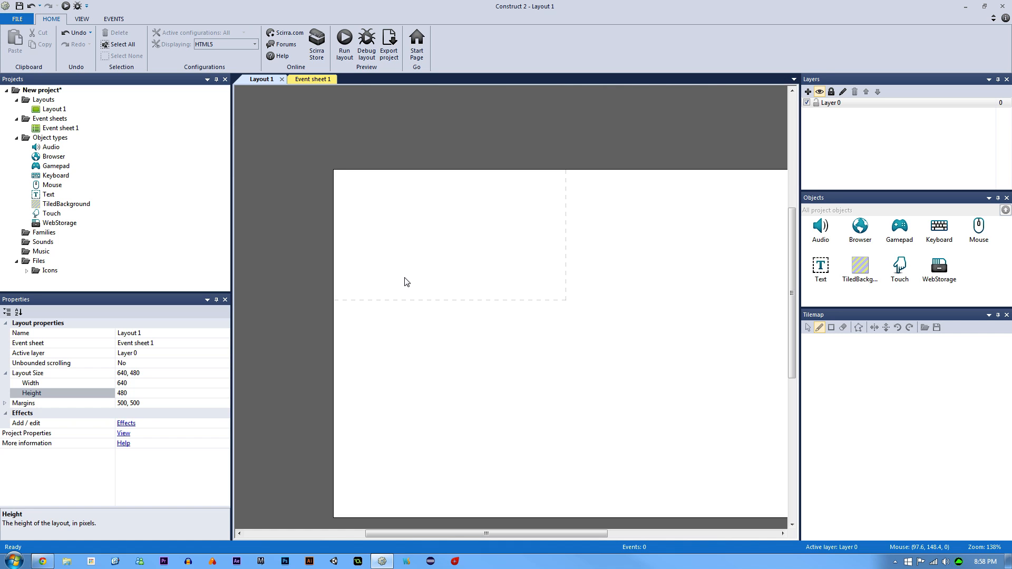
pyautogui.moveTo(401, 265)
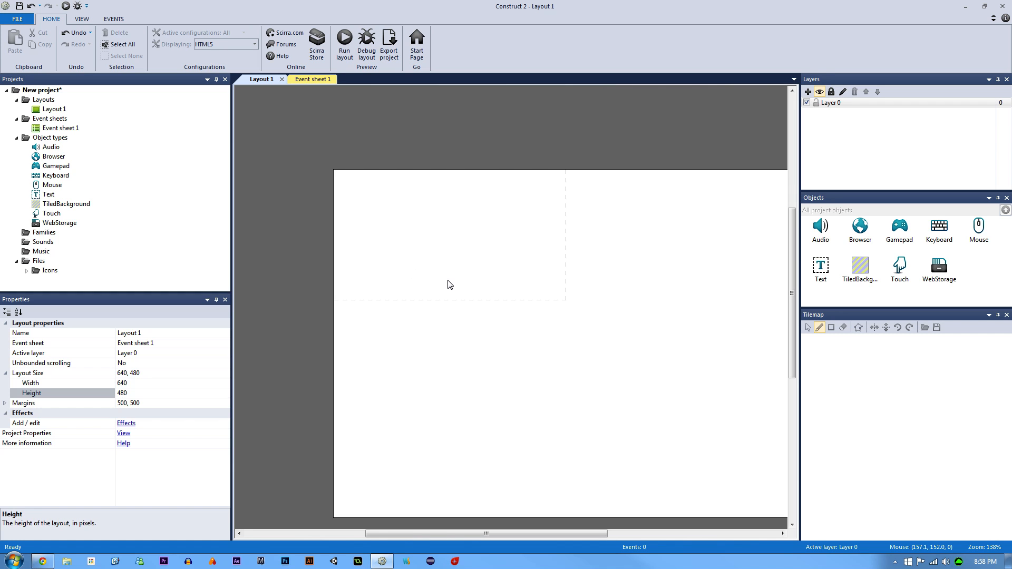
pyautogui.moveTo(481, 304)
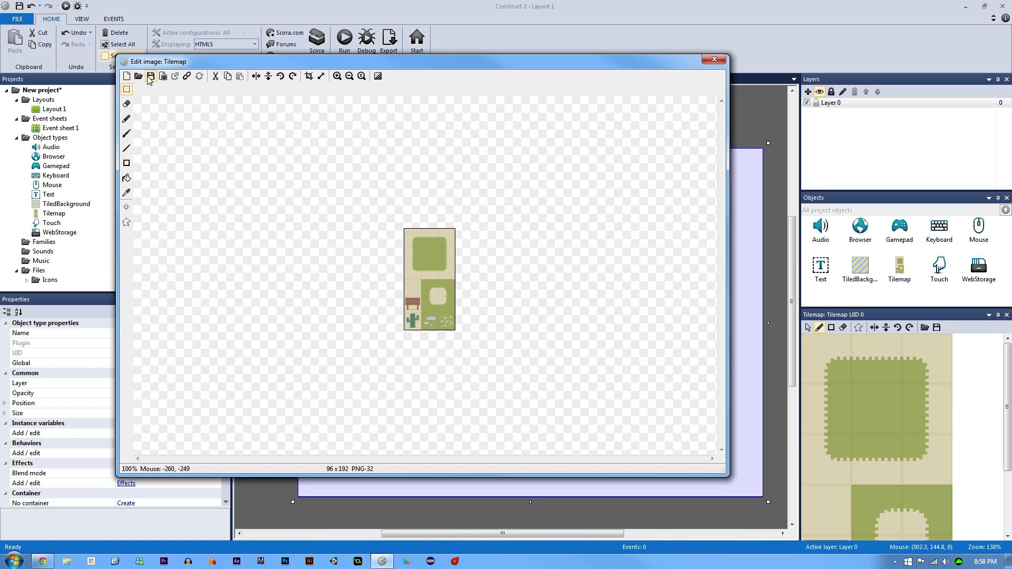
# Load the forest spritesheet PNG from the Desktop as the Tilemap's tileset image.
pyautogui.click(138, 76)
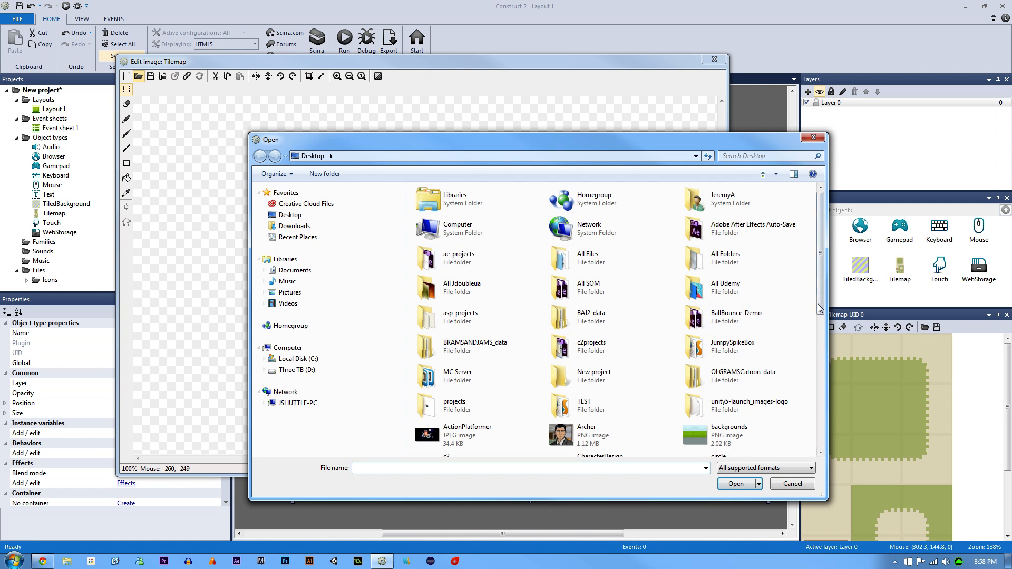
pyautogui.scroll(-3)
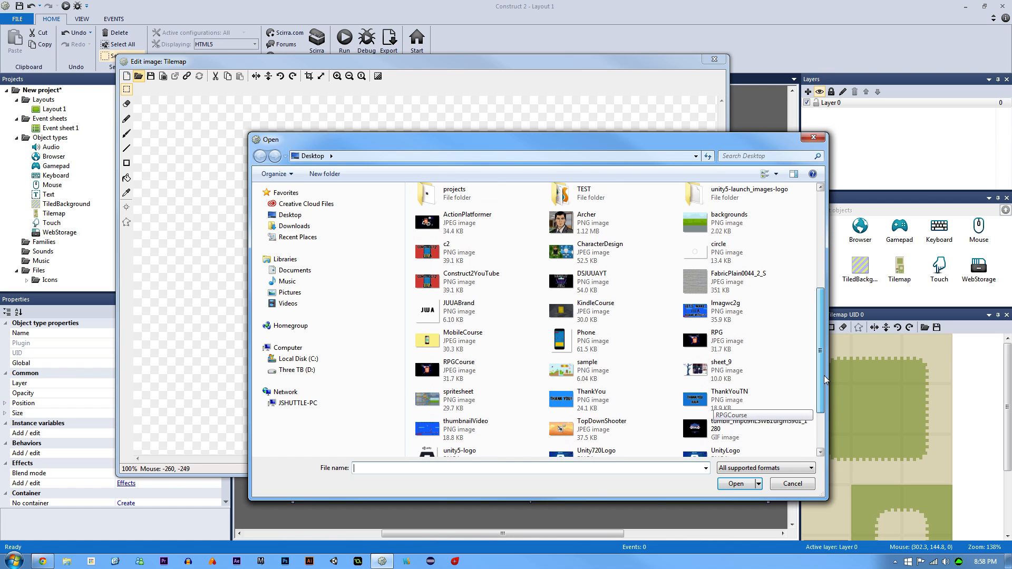
pyautogui.click(734, 484)
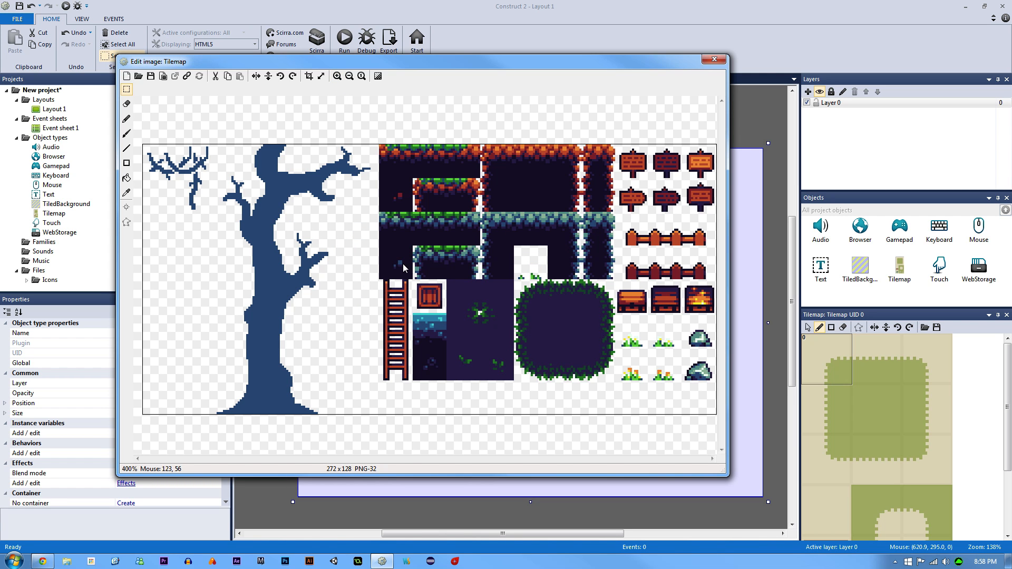
pyautogui.moveTo(476, 321)
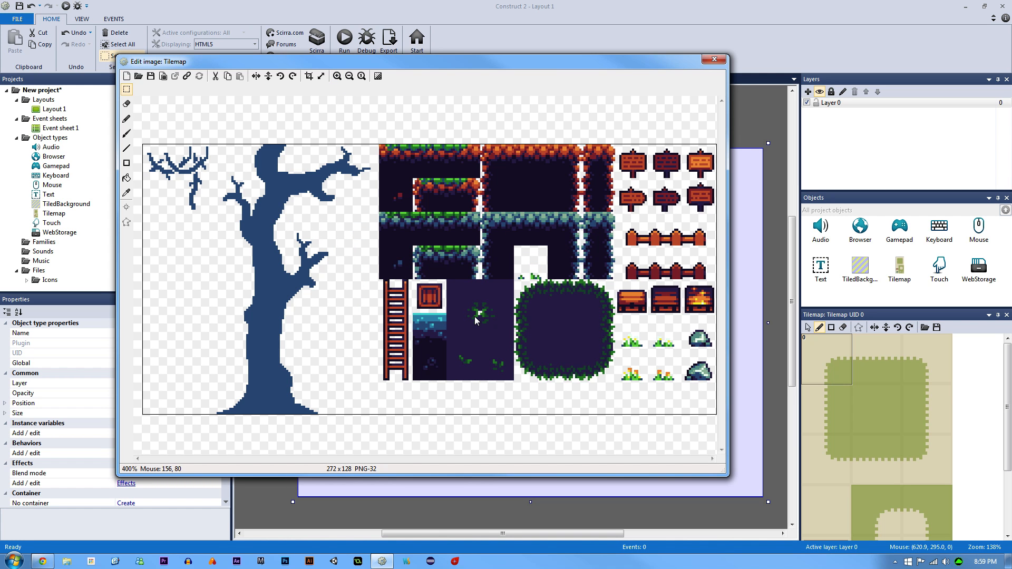
pyautogui.moveTo(522, 324)
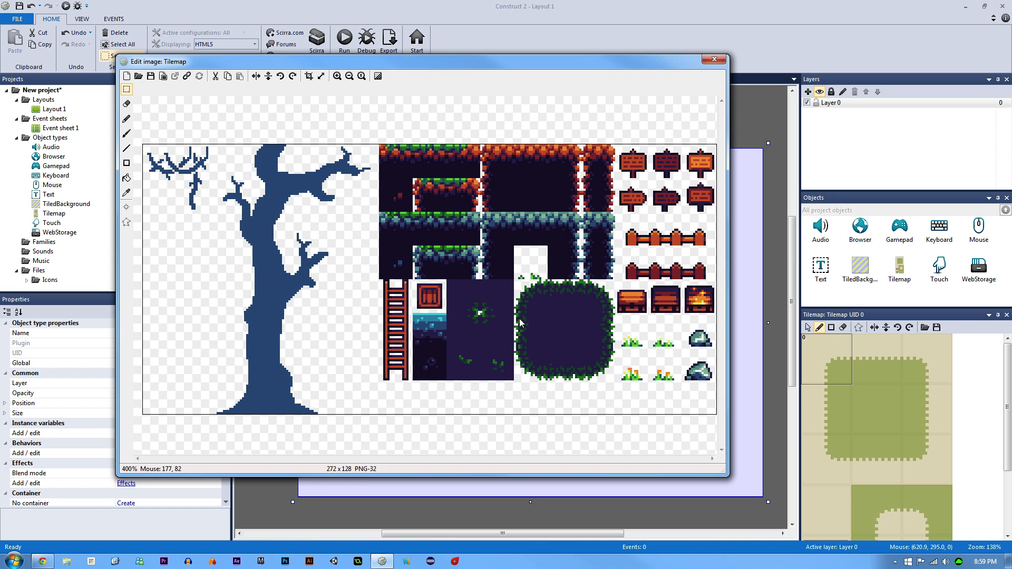
pyautogui.moveTo(706, 74)
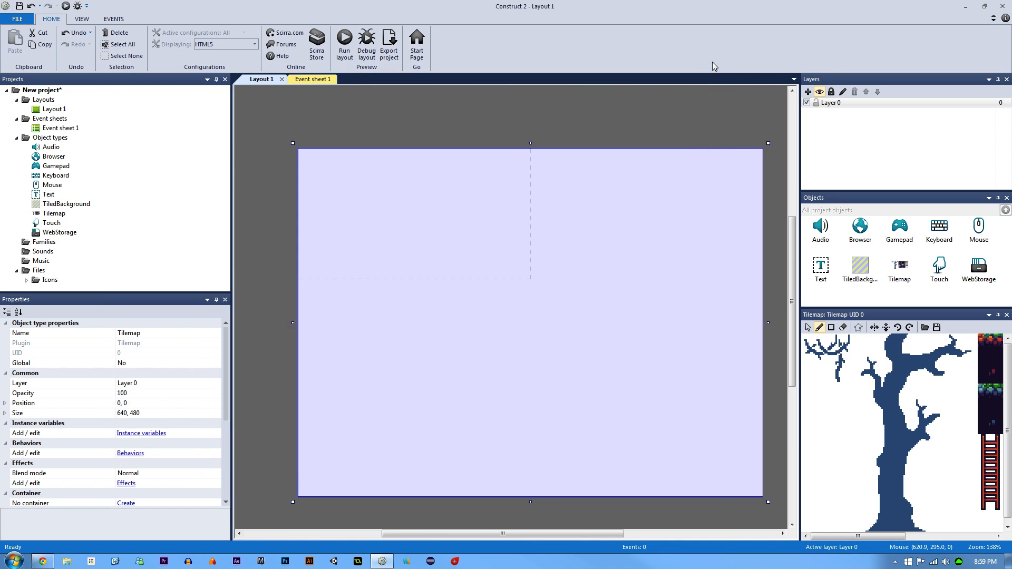
pyautogui.moveTo(619, 180)
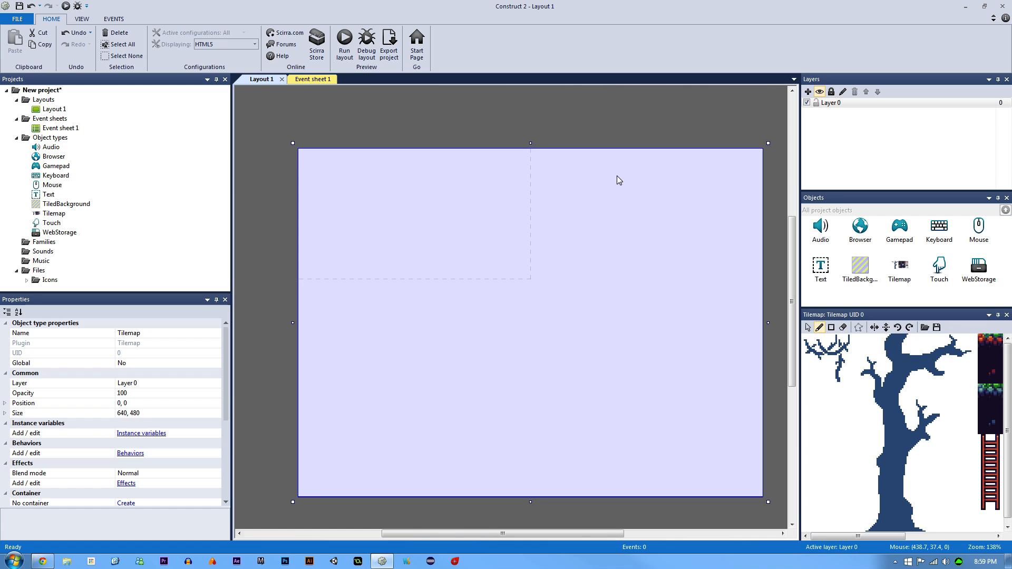
pyautogui.moveTo(842, 217)
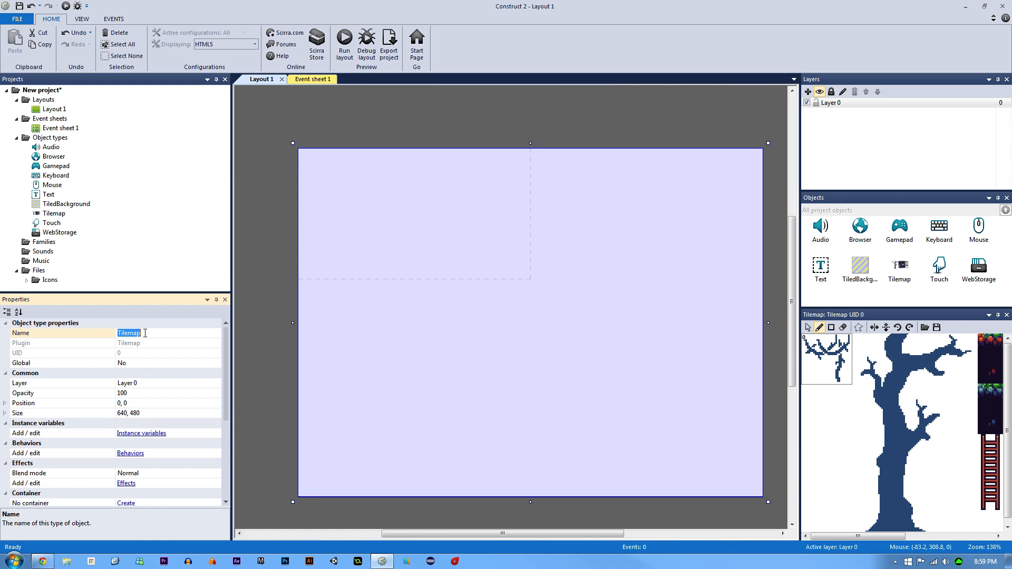
# Name the Tilemap object type tm_Spritesheet in its Properties.
pyautogui.write('tm_Spritesheet')
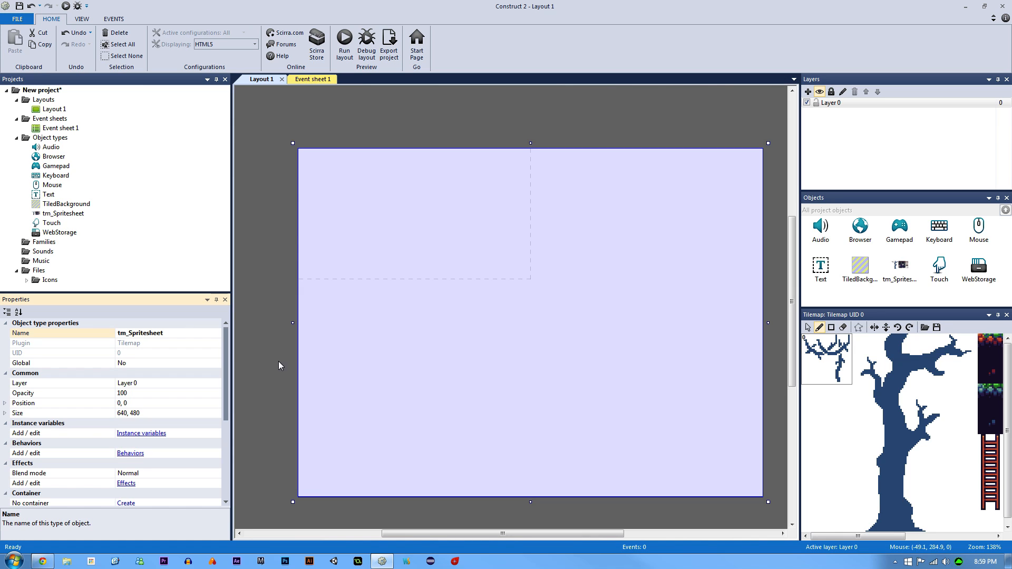
pyautogui.moveTo(316, 371)
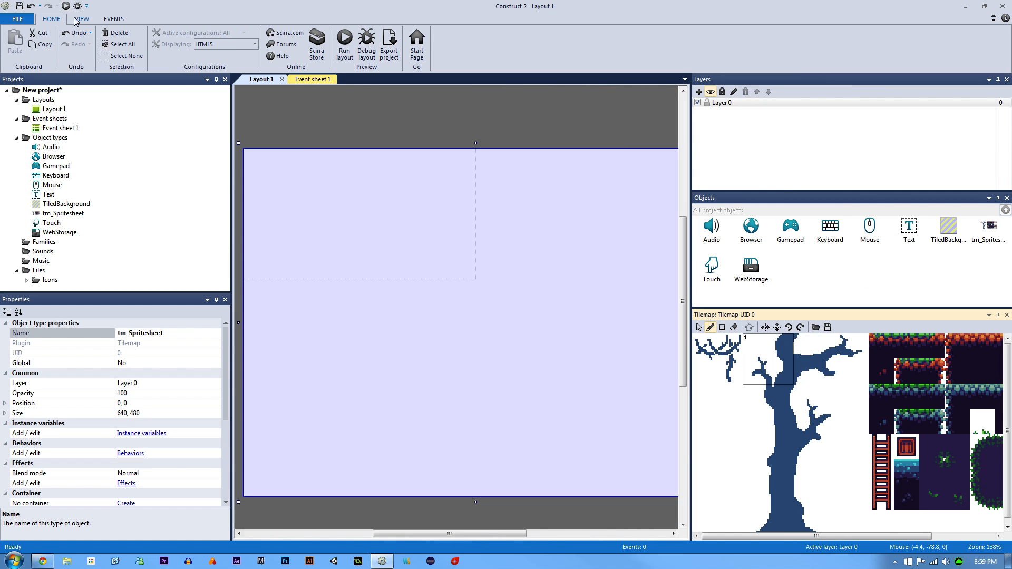
# Show the Tilemap Bar and reselect tm_Spritesheet so its forest tiles fill the palette.
pyautogui.click(81, 19)
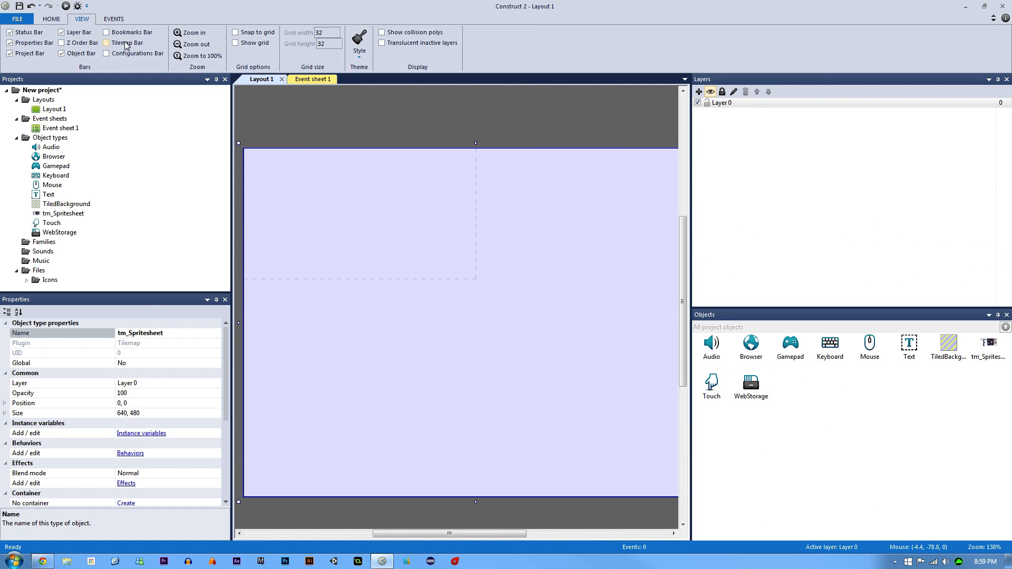
pyautogui.click(105, 42)
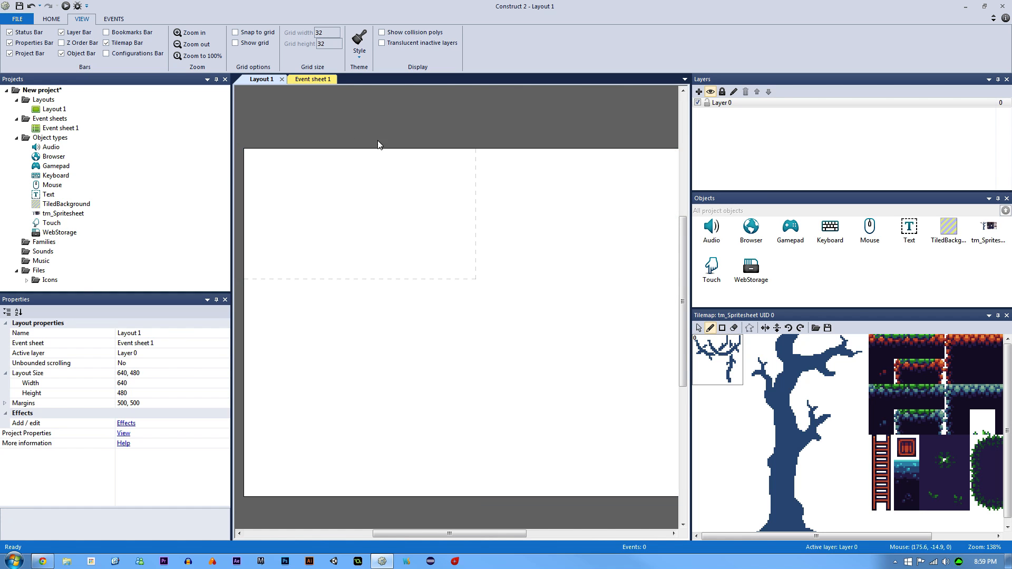
pyautogui.click(471, 231)
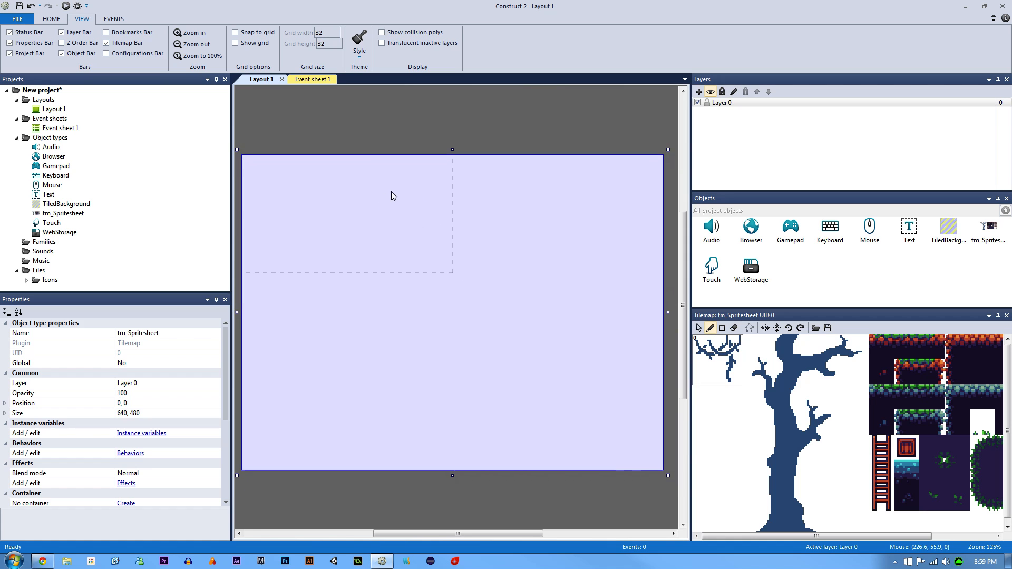
pyautogui.click(916, 368)
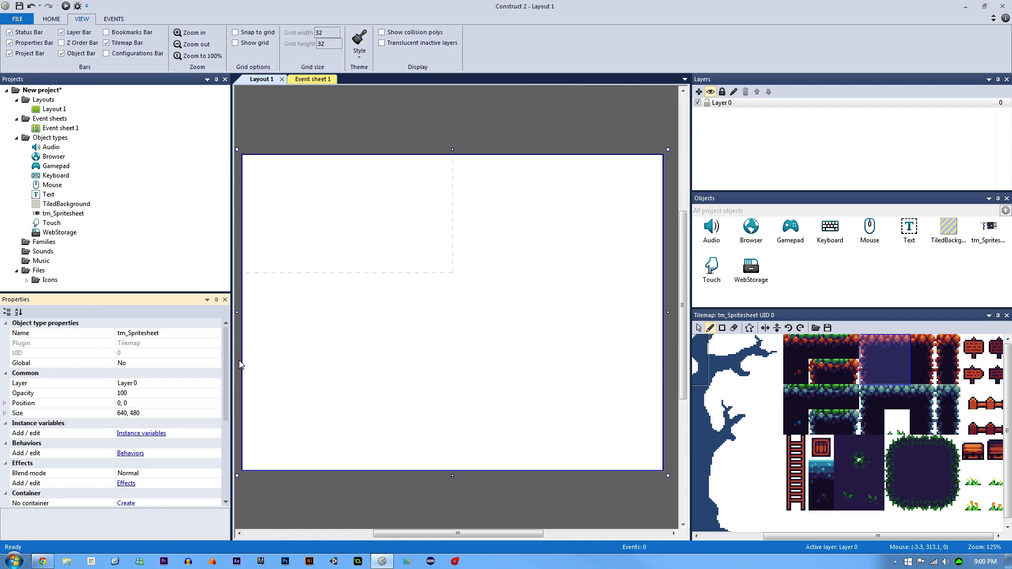
# Turn on Show grid with grid width 16 and height 16 pixels.
pyautogui.scroll(-3)
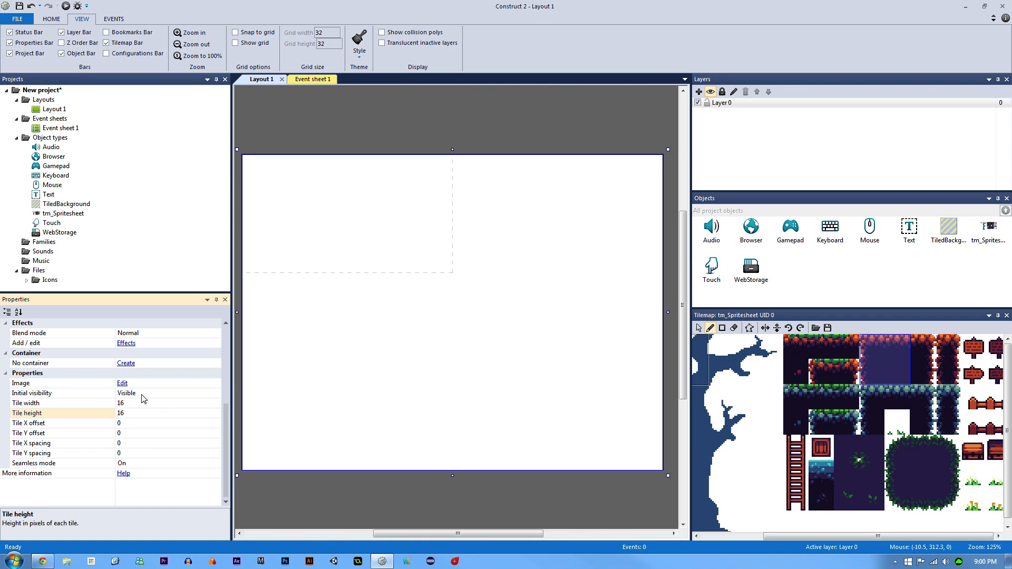
pyautogui.moveTo(557, 330)
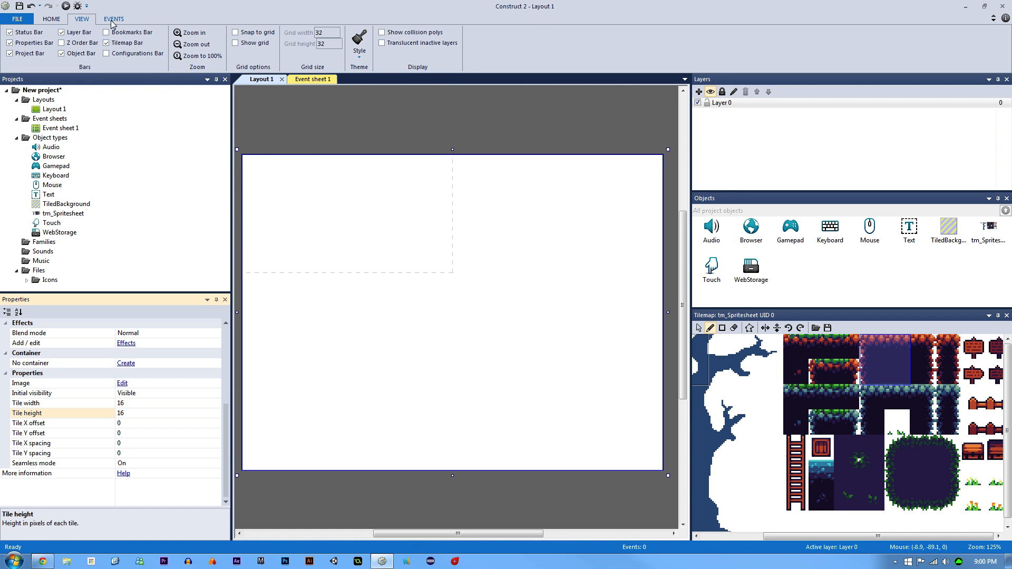
pyautogui.click(236, 44)
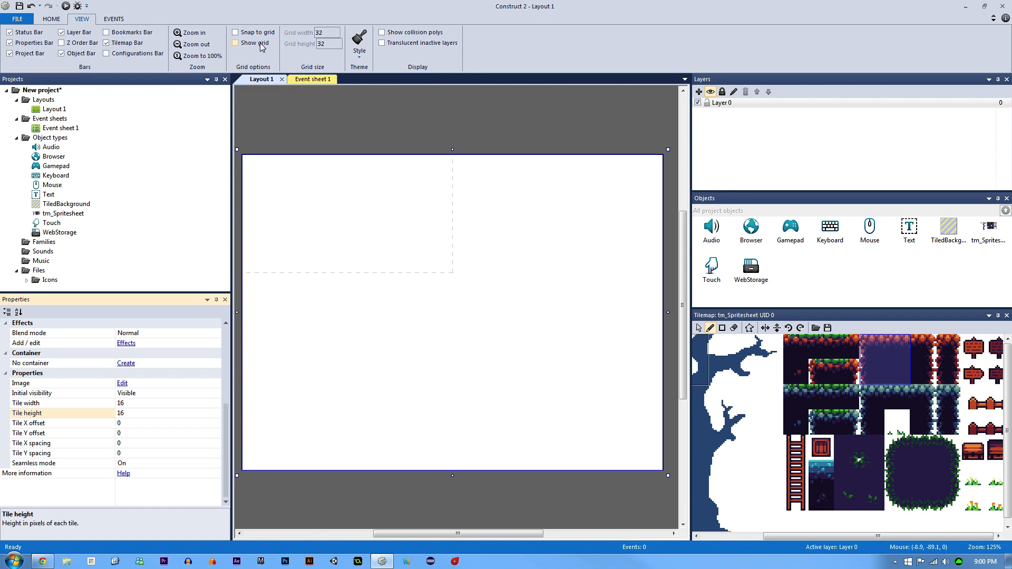
pyautogui.click(235, 42)
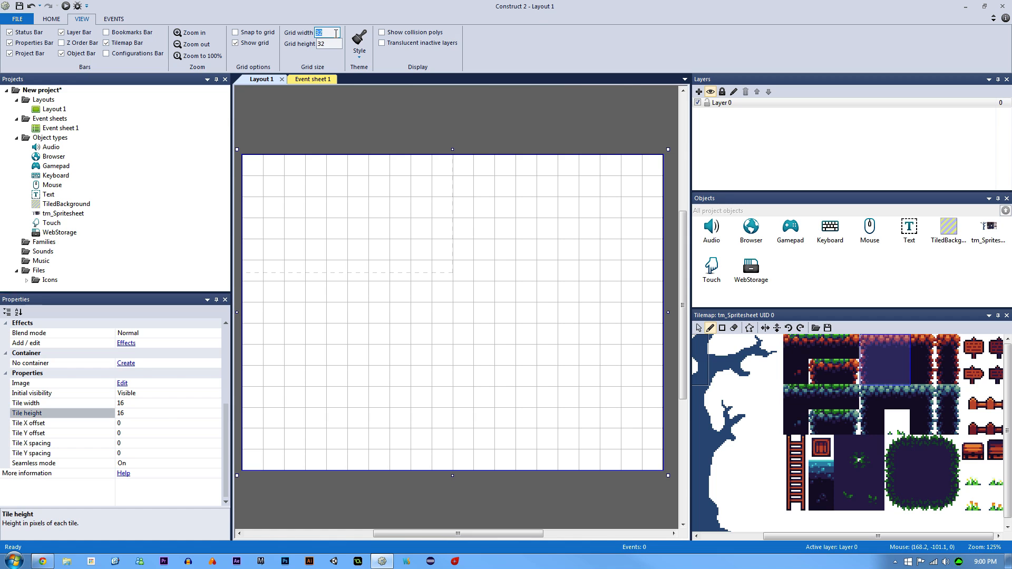
pyautogui.write('16')
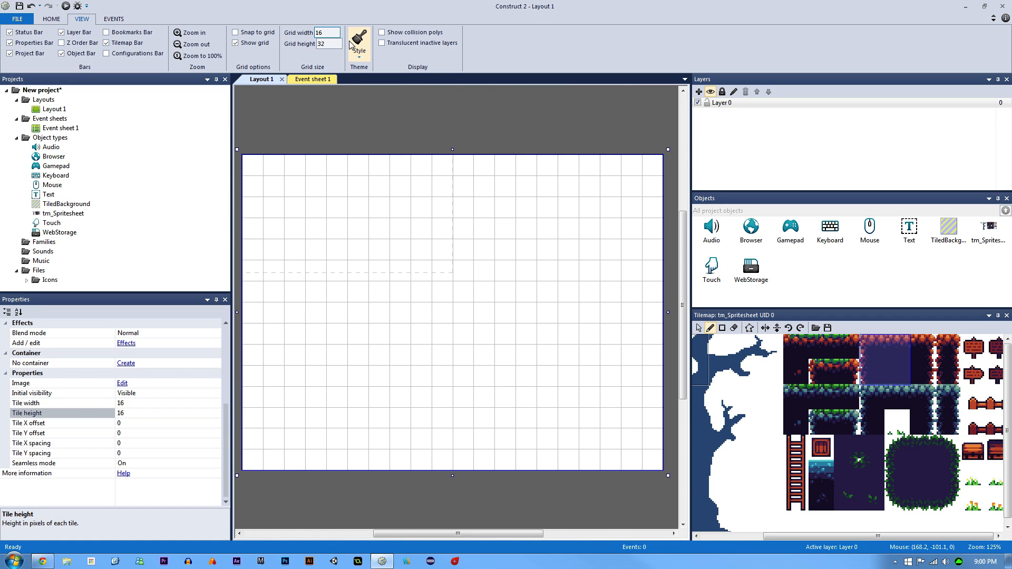
pyautogui.write('16')
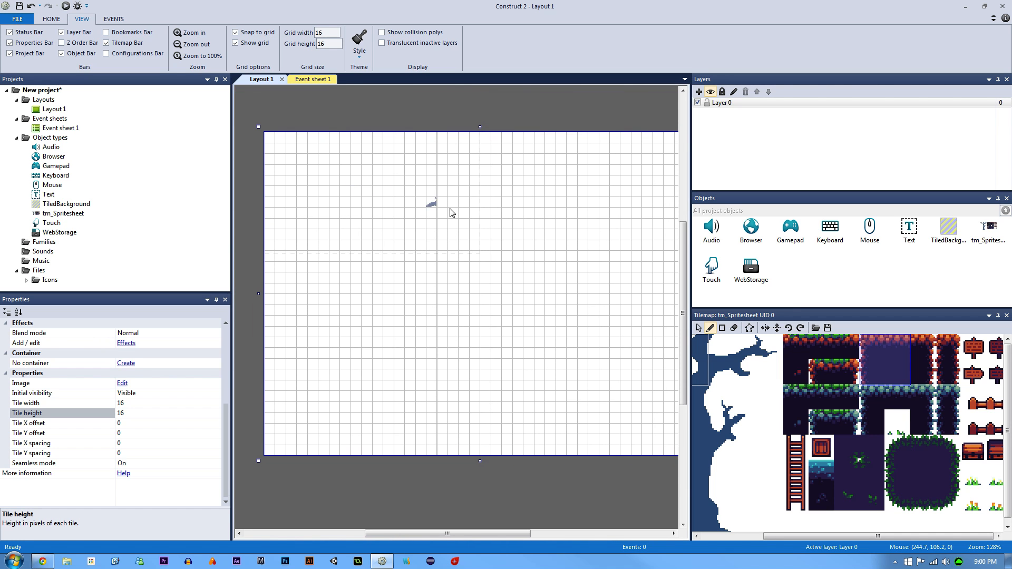
pyautogui.moveTo(484, 223)
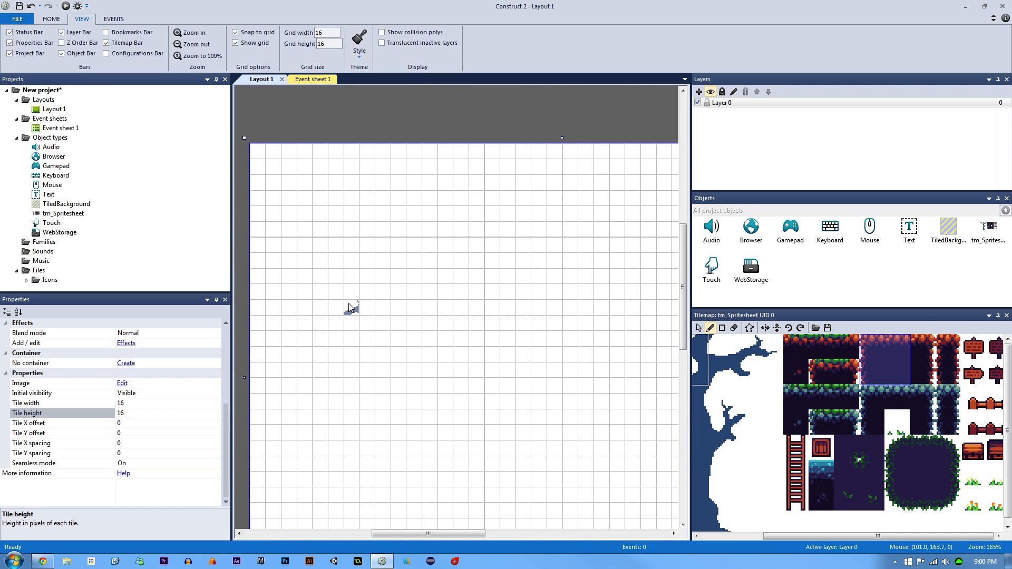
pyautogui.moveTo(442, 303)
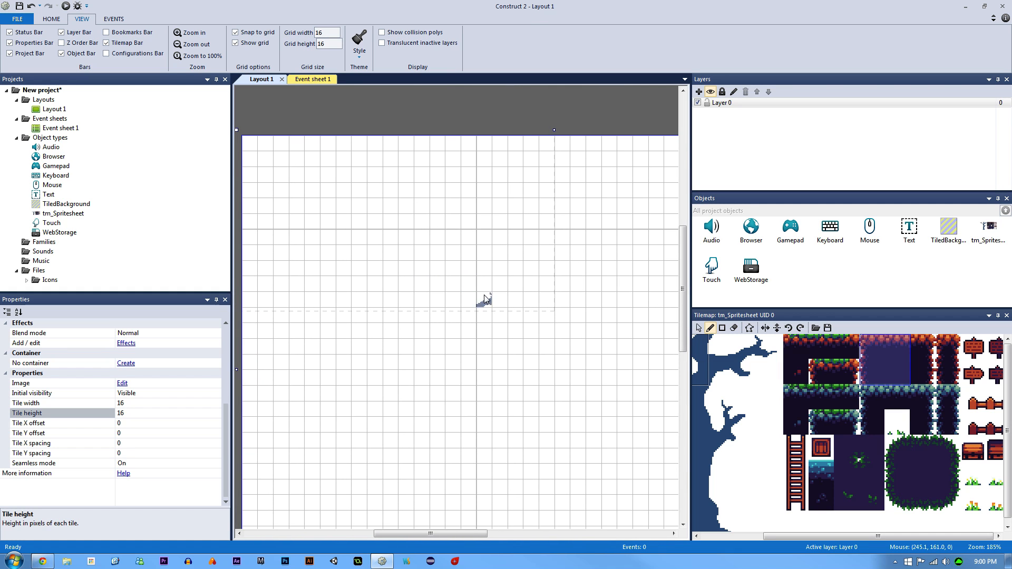
pyautogui.moveTo(520, 308)
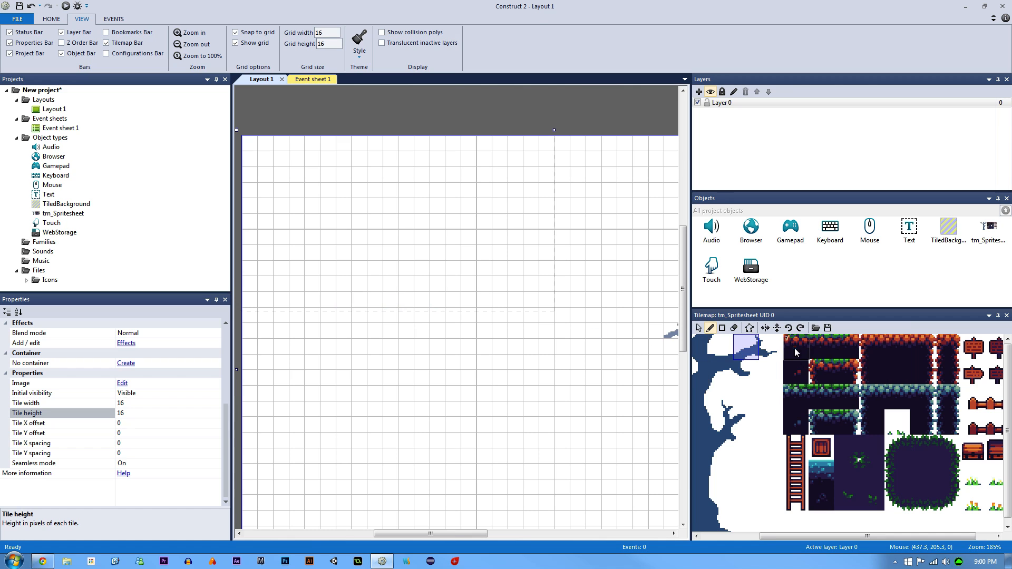
pyautogui.moveTo(721, 327)
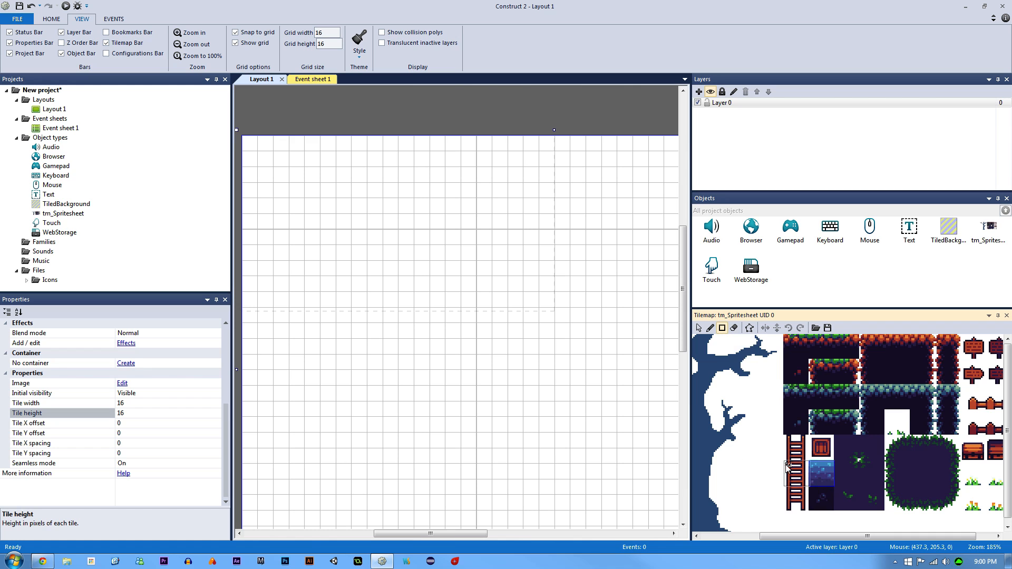
# Paint a full-width blue-topped ground strip with dark earth fill tiles beneath it.
pyautogui.click(258, 268)
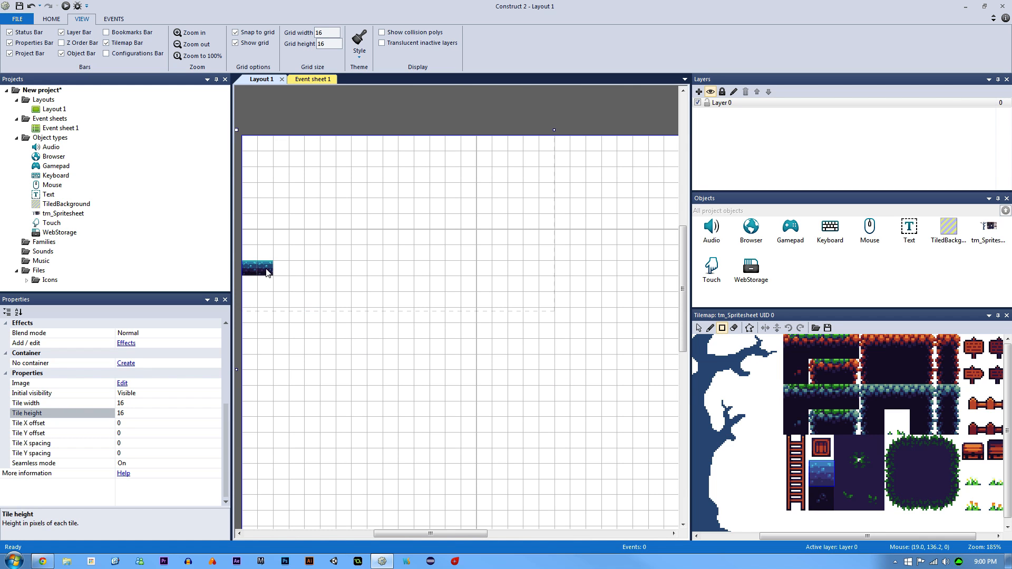
pyautogui.moveTo(258, 268); pyautogui.dragTo(639, 371)
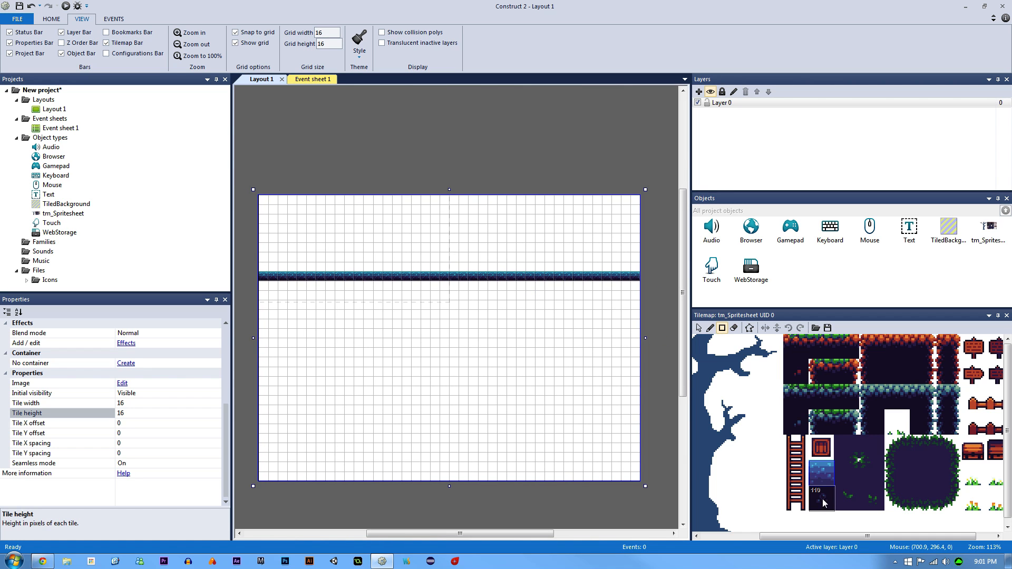
pyautogui.moveTo(258, 278); pyautogui.dragTo(468, 316)
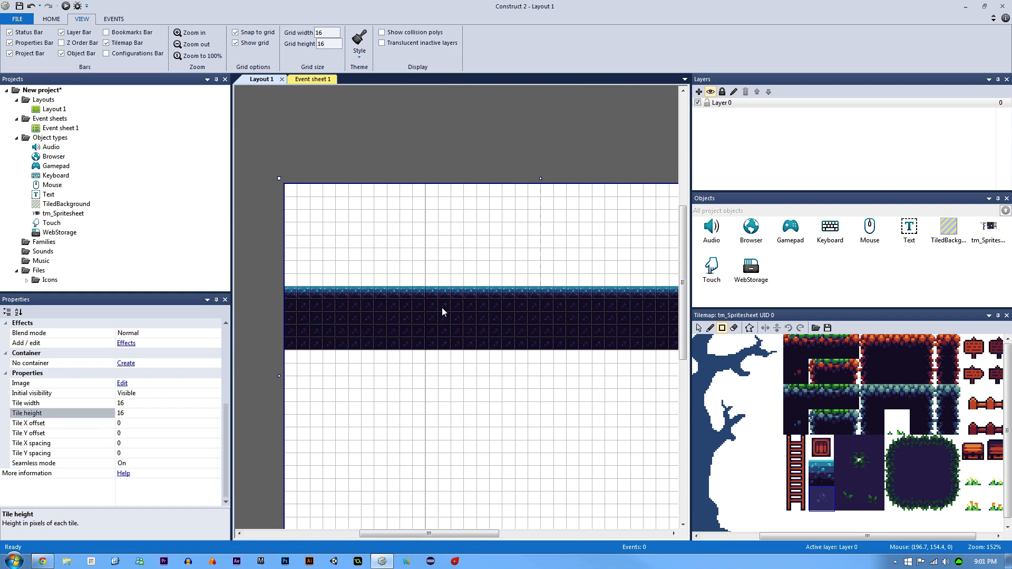
pyautogui.moveTo(444, 306)
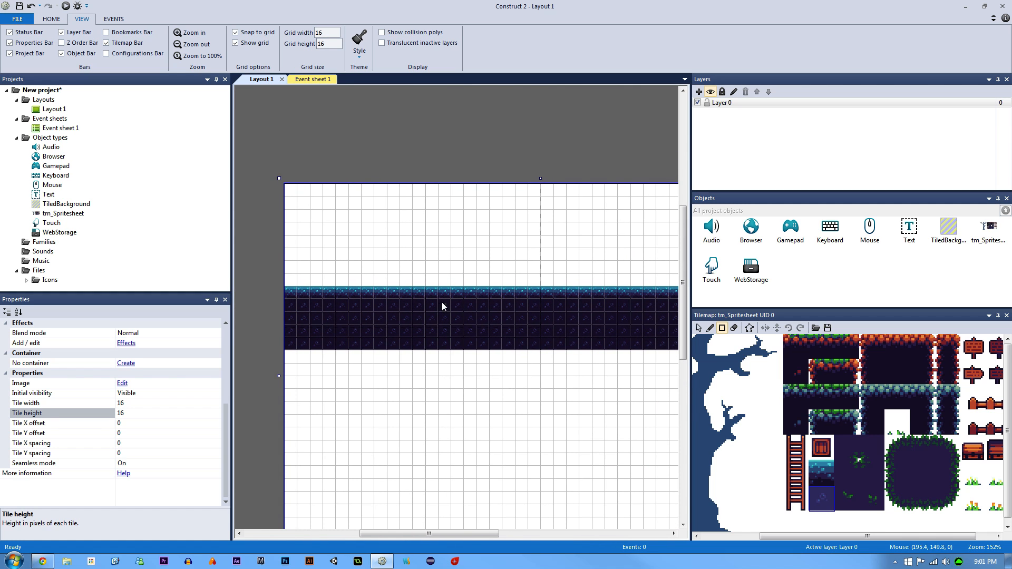
pyautogui.click(793, 447)
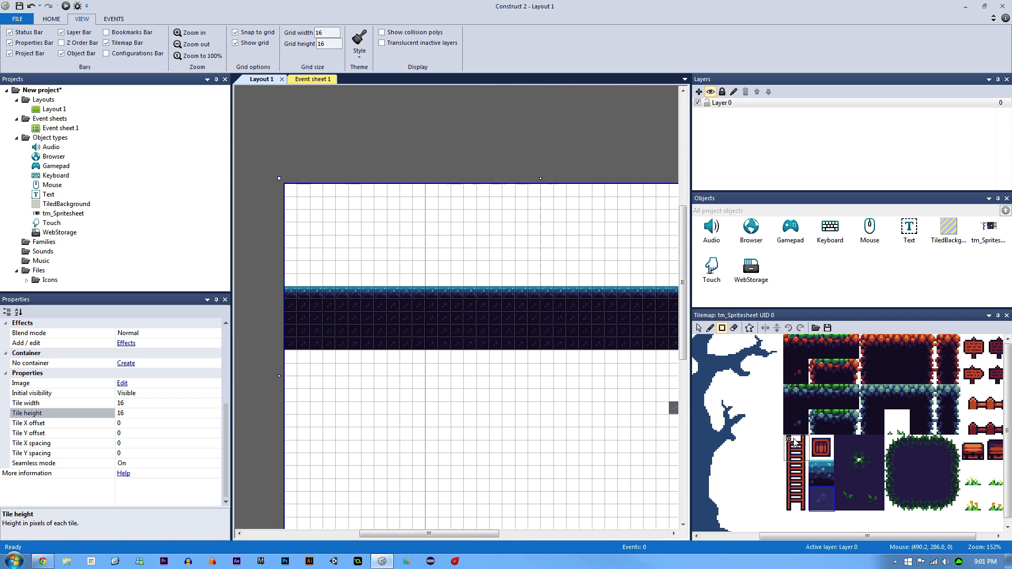
pyautogui.moveTo(900, 459)
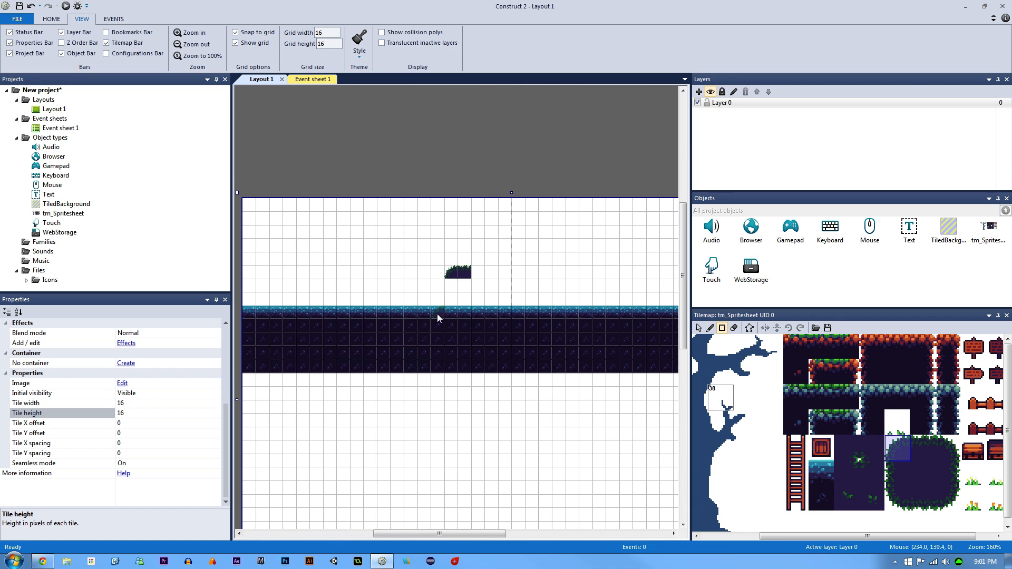
# Place grassy platform tiles above the ground band to form the two-humped hill.
pyautogui.click(429, 278)
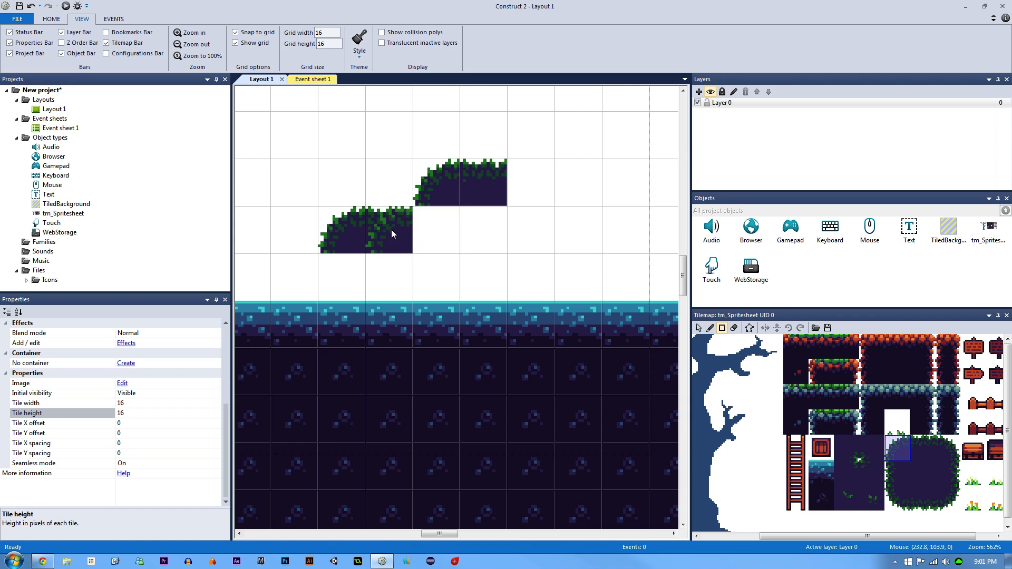
pyautogui.click(484, 277)
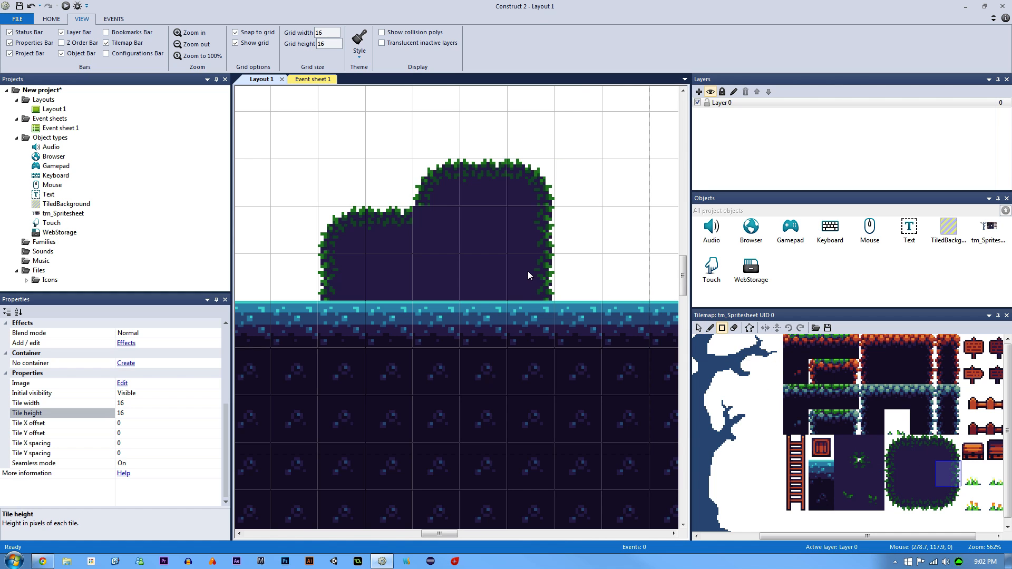
pyautogui.moveTo(900, 472)
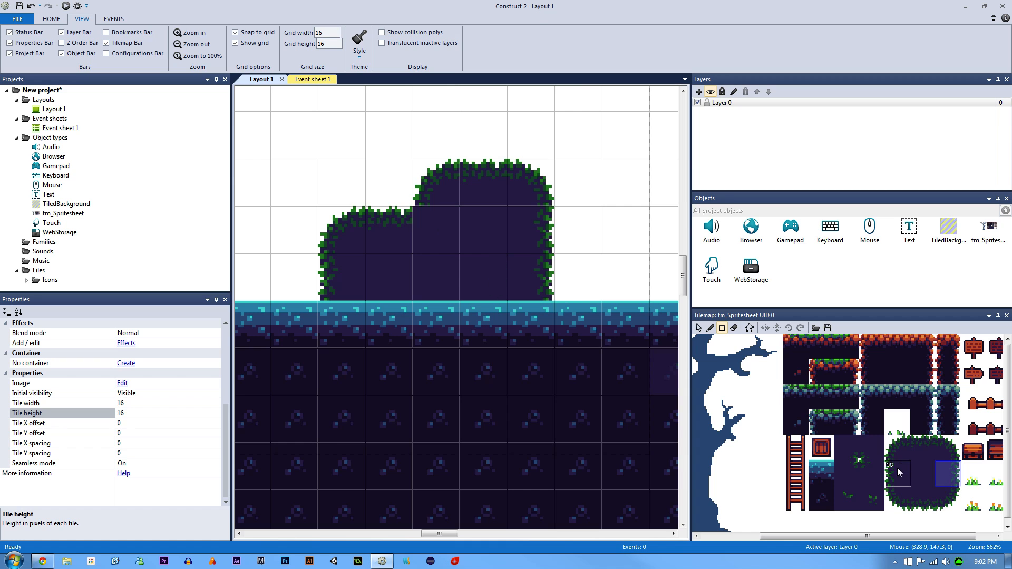
pyautogui.moveTo(882, 467)
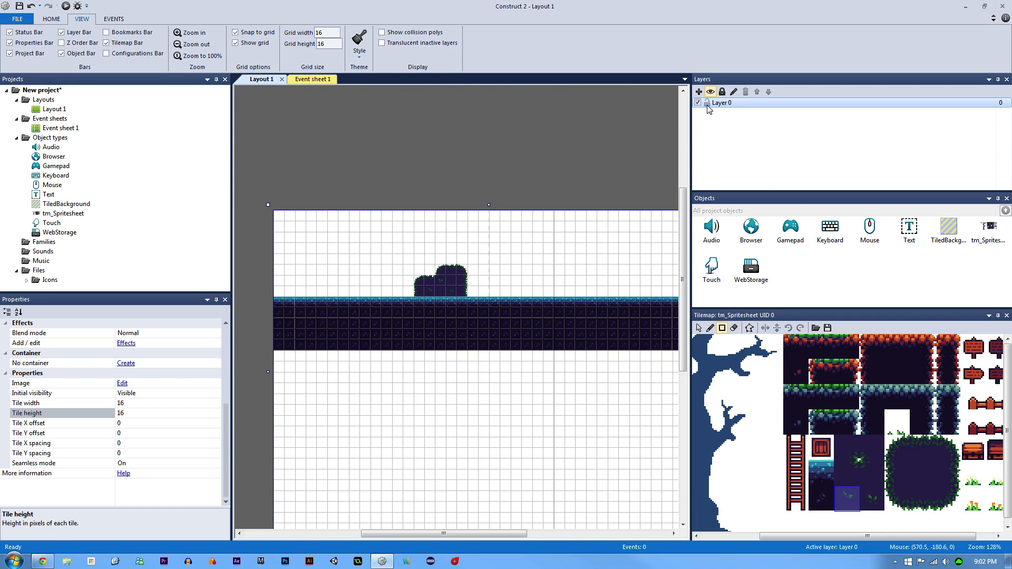
# Rename Layer 0 to Background and add a new layer named Level above it.
pyautogui.doubleClick(722, 102)
pyautogui.write('Background')
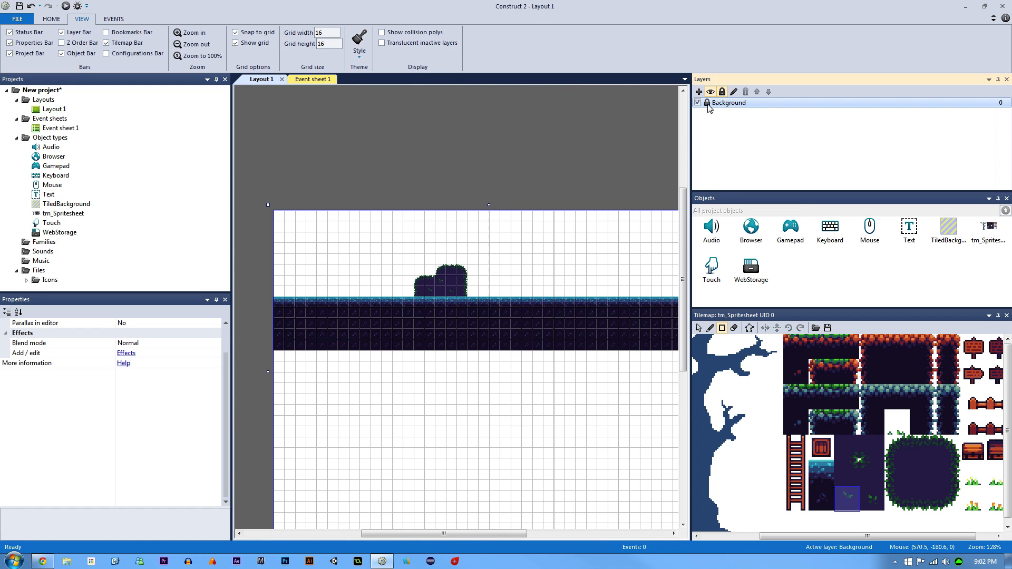
pyautogui.click(699, 91)
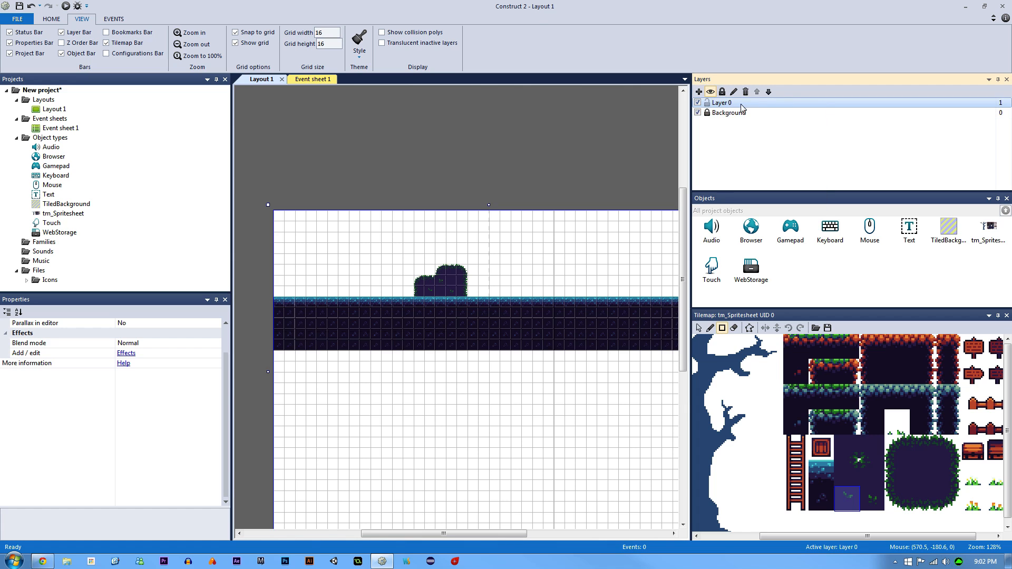
pyautogui.doubleClick(724, 102)
pyautogui.write('Level')
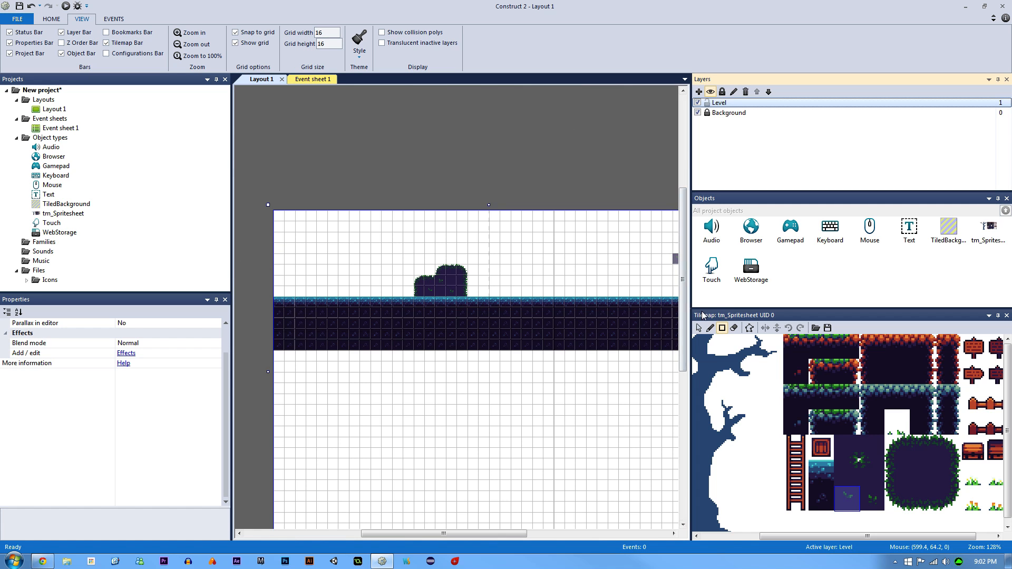
# Show the layout and project properties to review the window size of 320 by 180.
pyautogui.click(42, 90)
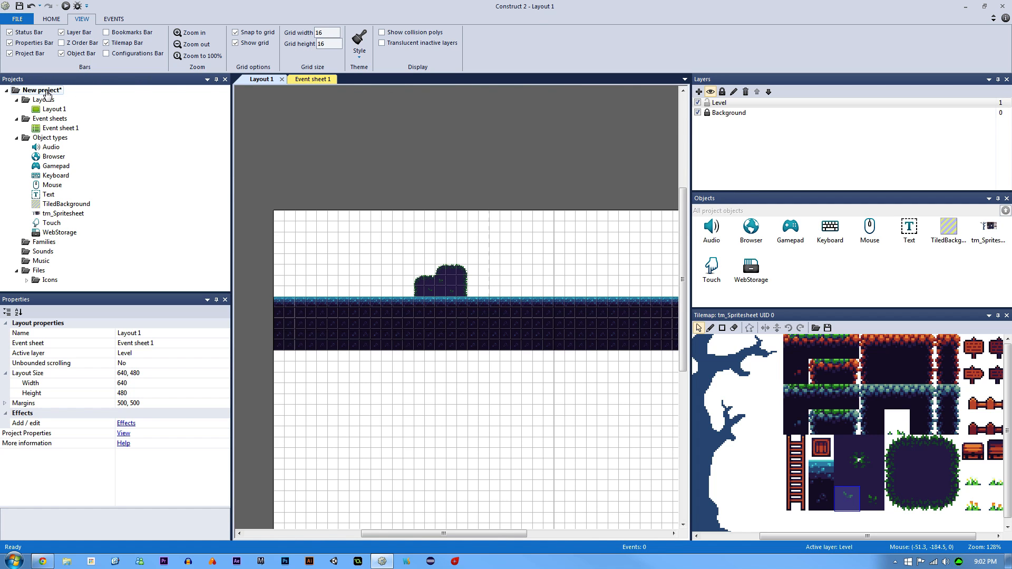
pyautogui.click(43, 91)
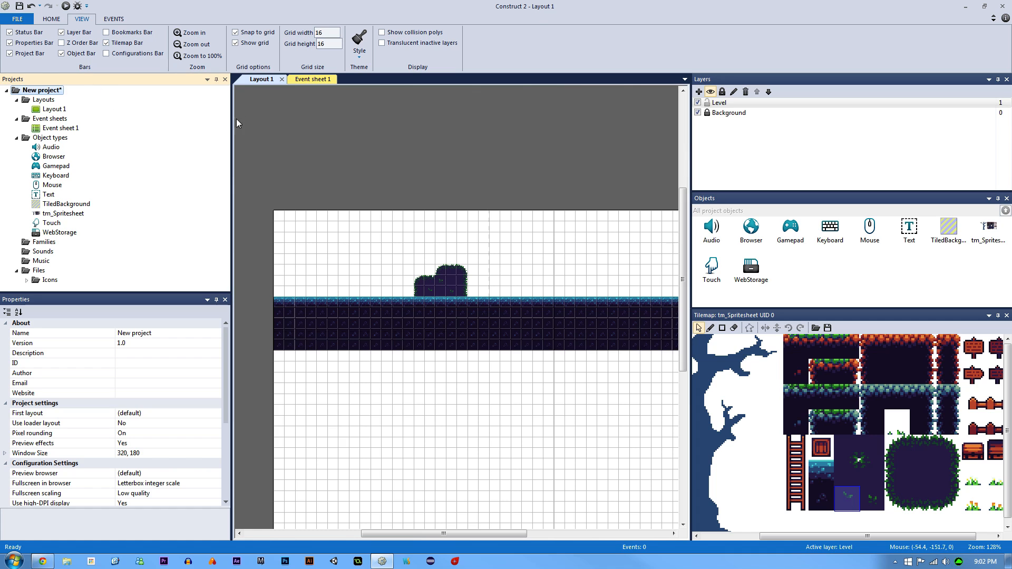
# Rename the project YoutubeGame and save it to the Desktop as YTGame2.capx.
pyautogui.rightClick(42, 90)
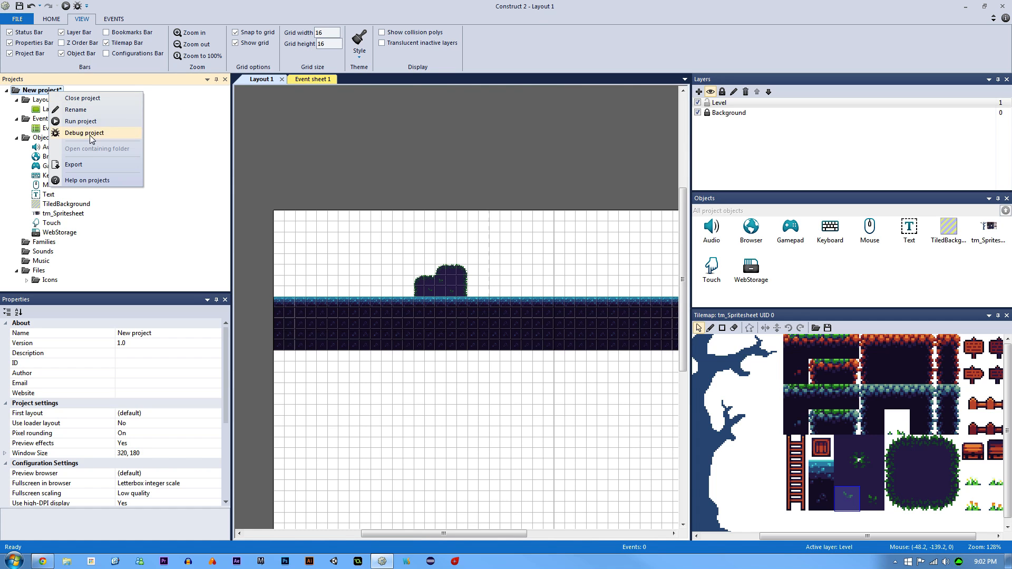
pyautogui.click(74, 109)
pyautogui.write('YT')
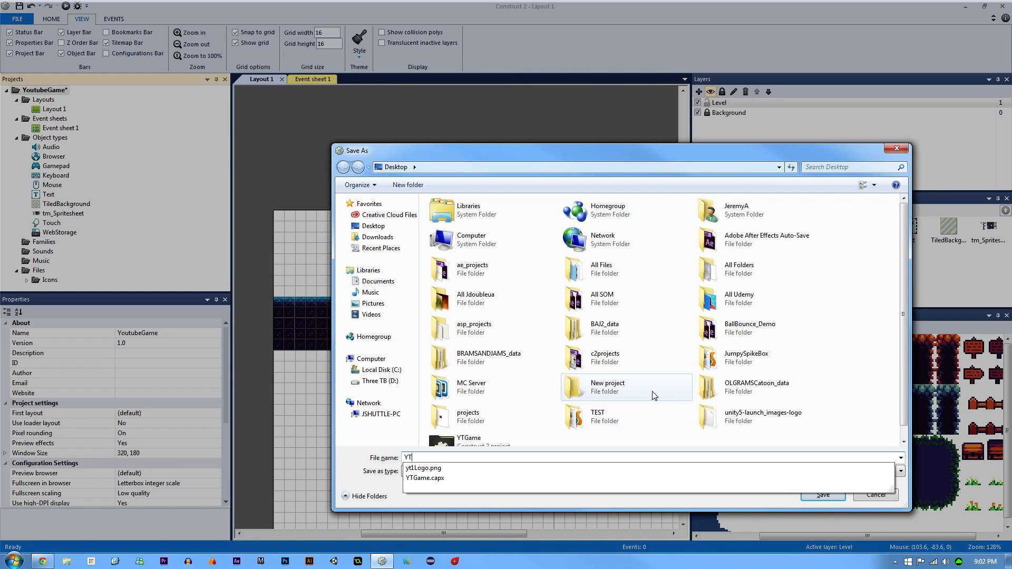
pyautogui.click(823, 496)
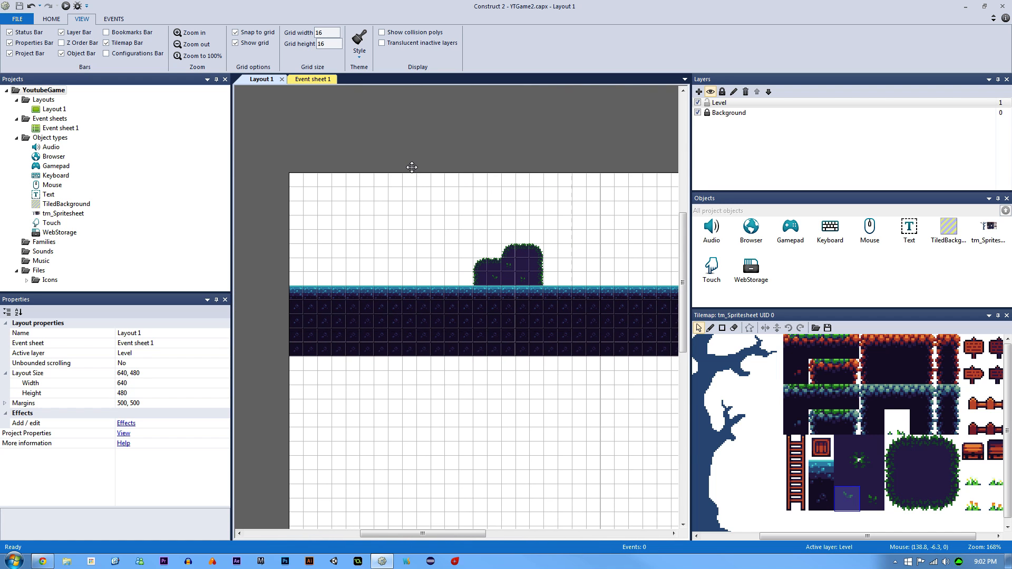
pyautogui.moveTo(557, 214)
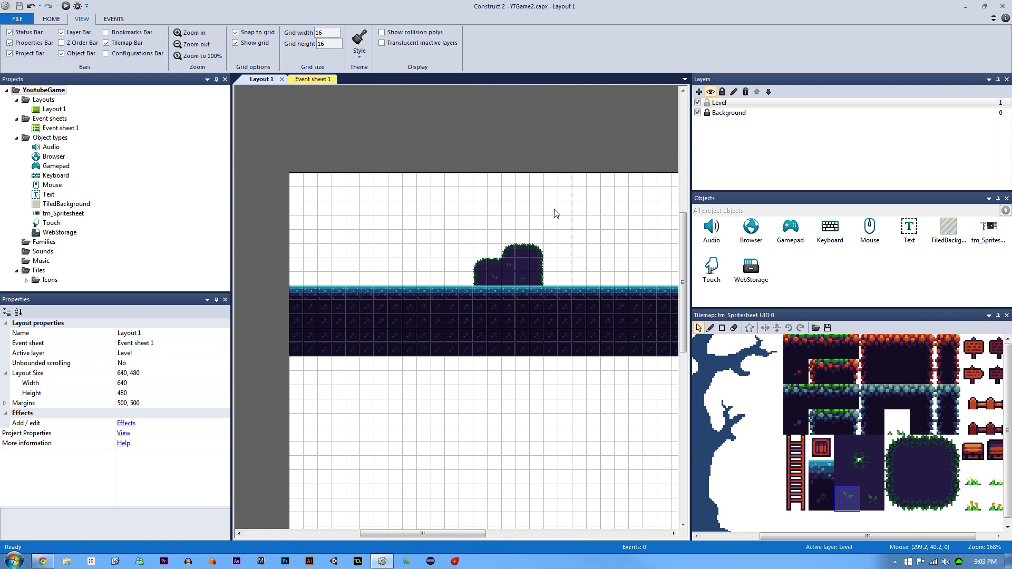
pyautogui.click(719, 102)
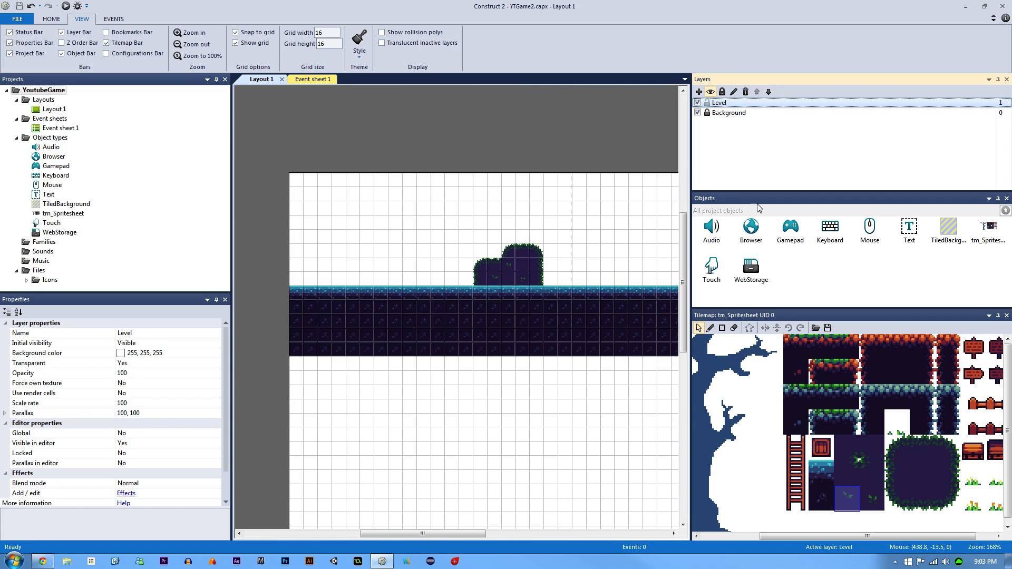
pyautogui.moveTo(887, 358)
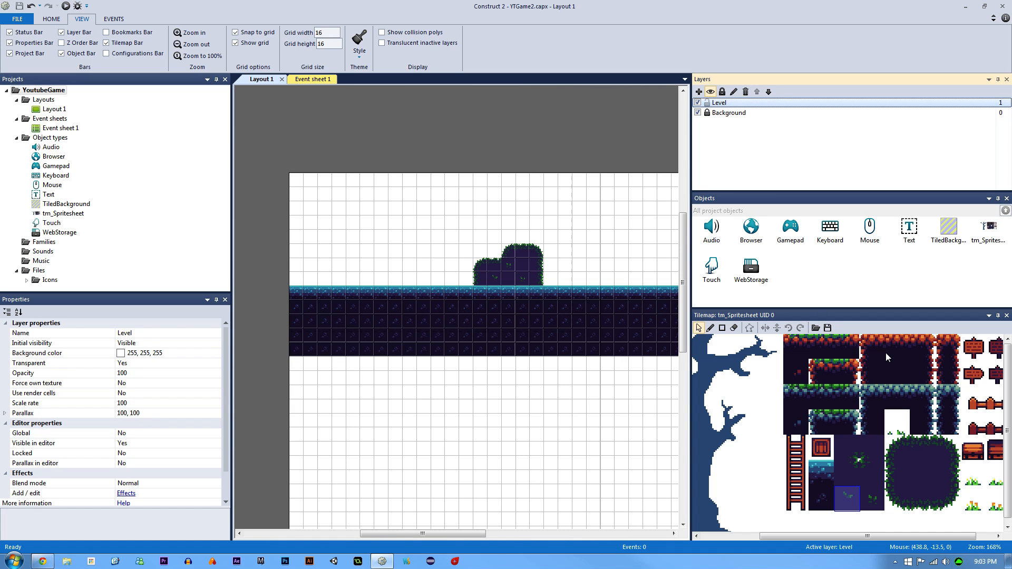
pyautogui.click(820, 346)
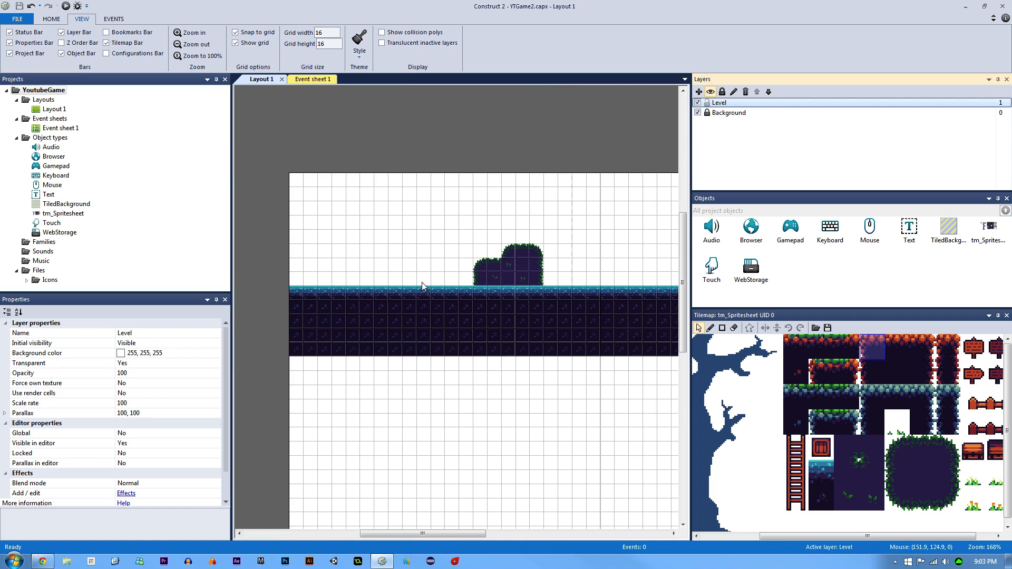
pyautogui.click(709, 328)
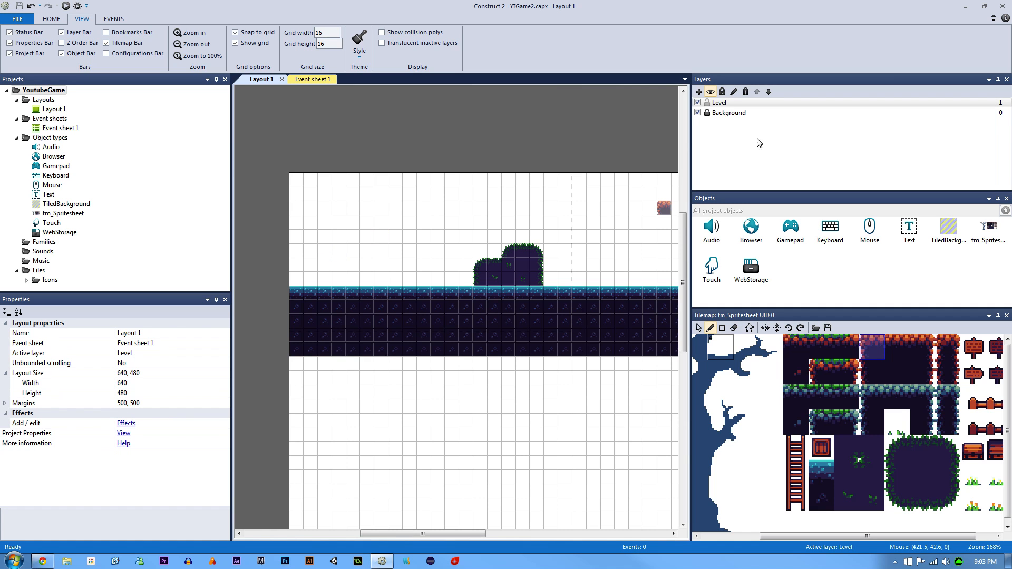
pyautogui.click(729, 113)
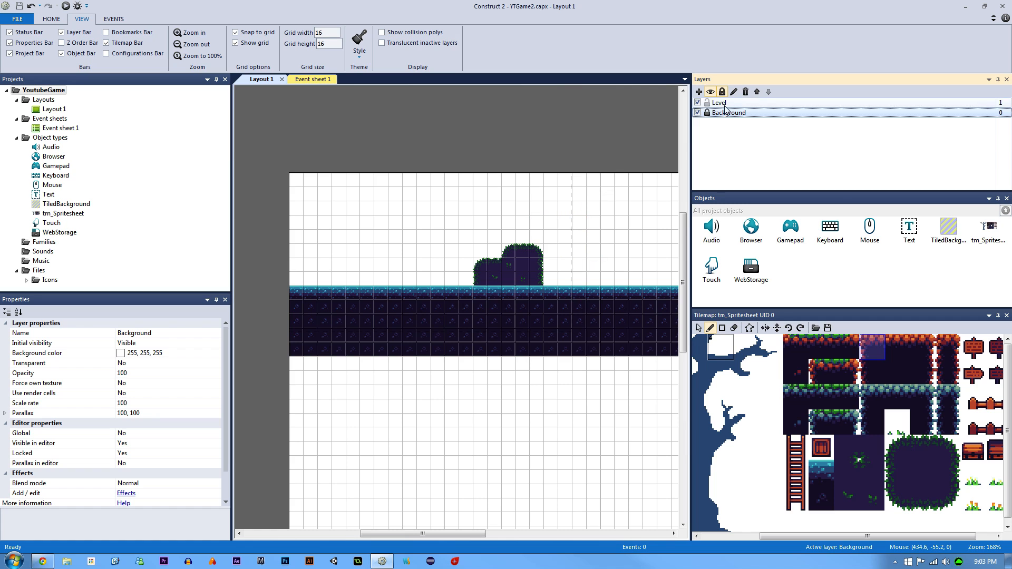
pyautogui.click(718, 102)
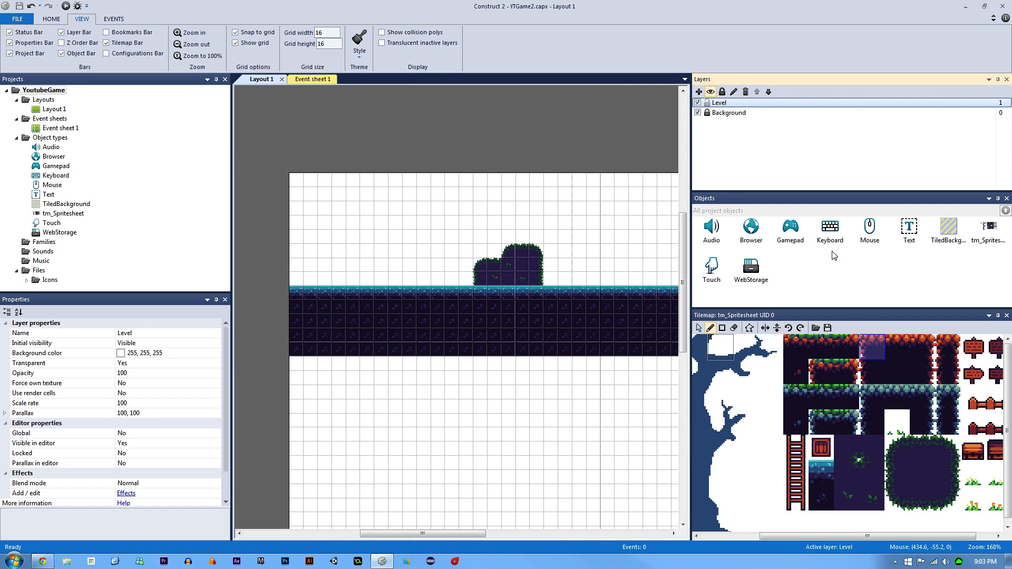
pyautogui.click(987, 231)
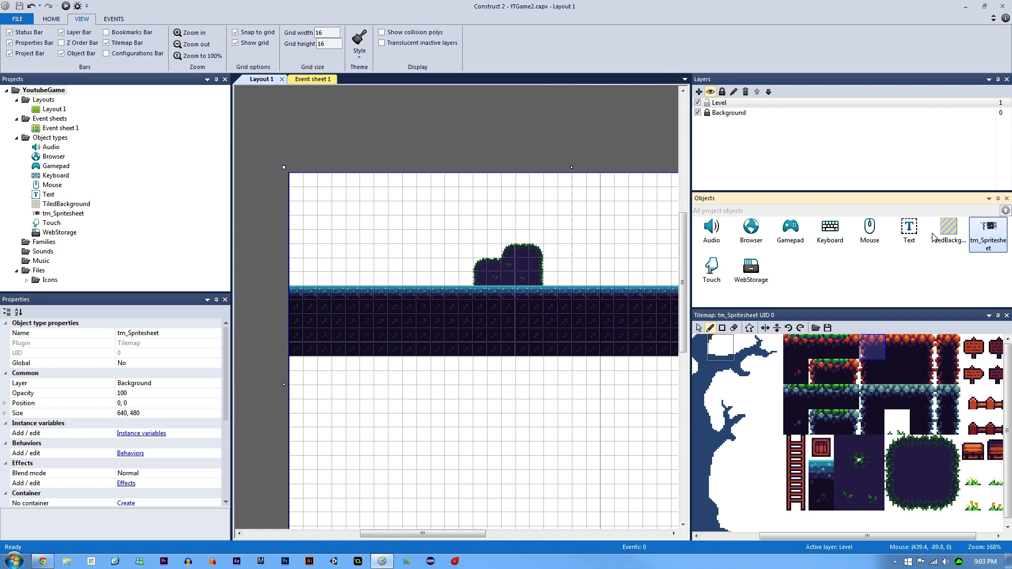
# Clone tm_Spritesheet into tm_Spritesheet2 on the Level layer and review its 640x480, 16-pixel tile properties.
pyautogui.rightClick(988, 225)
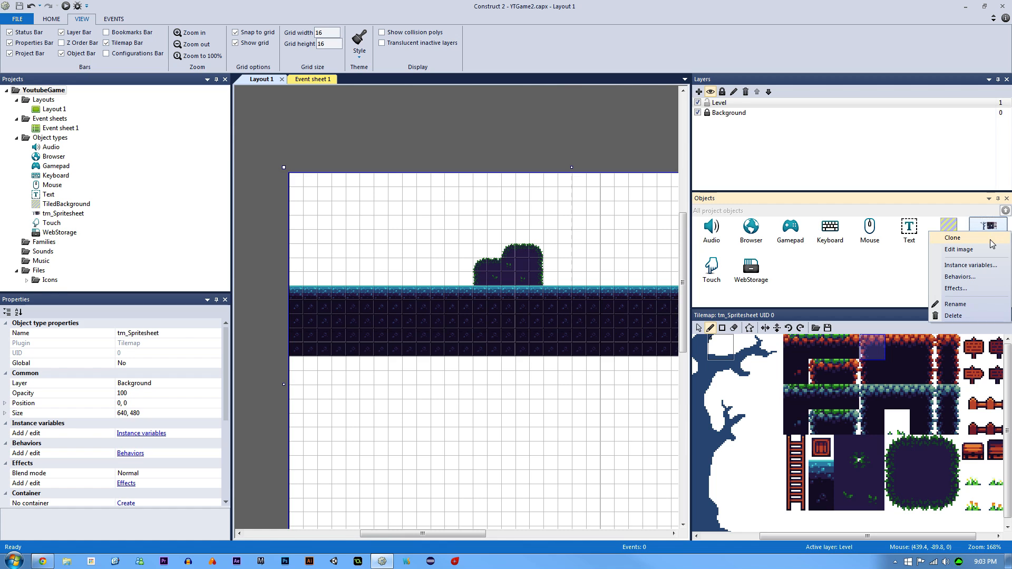
pyautogui.click(953, 238)
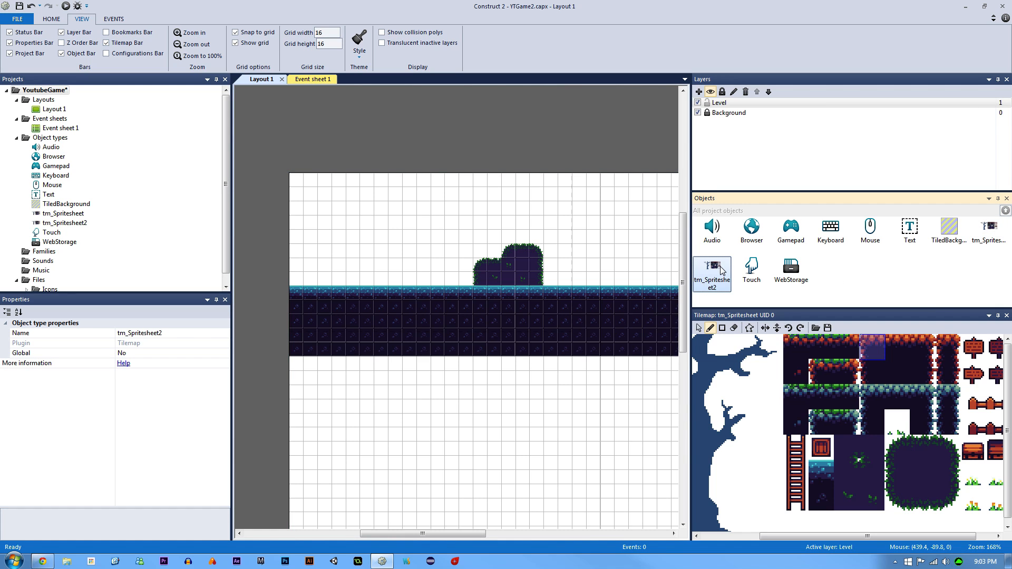
pyautogui.moveTo(721, 273)
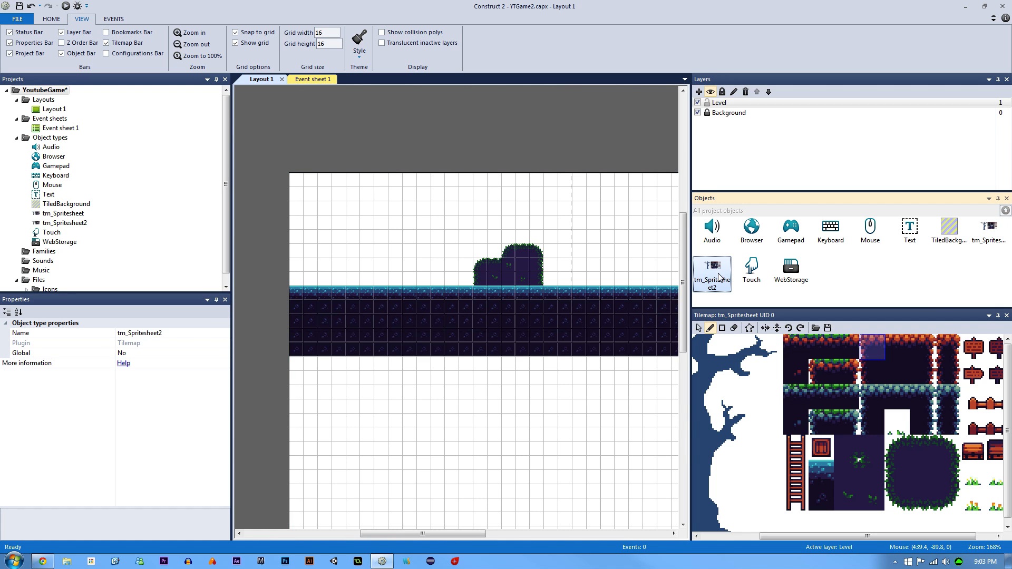
pyautogui.click(526, 251)
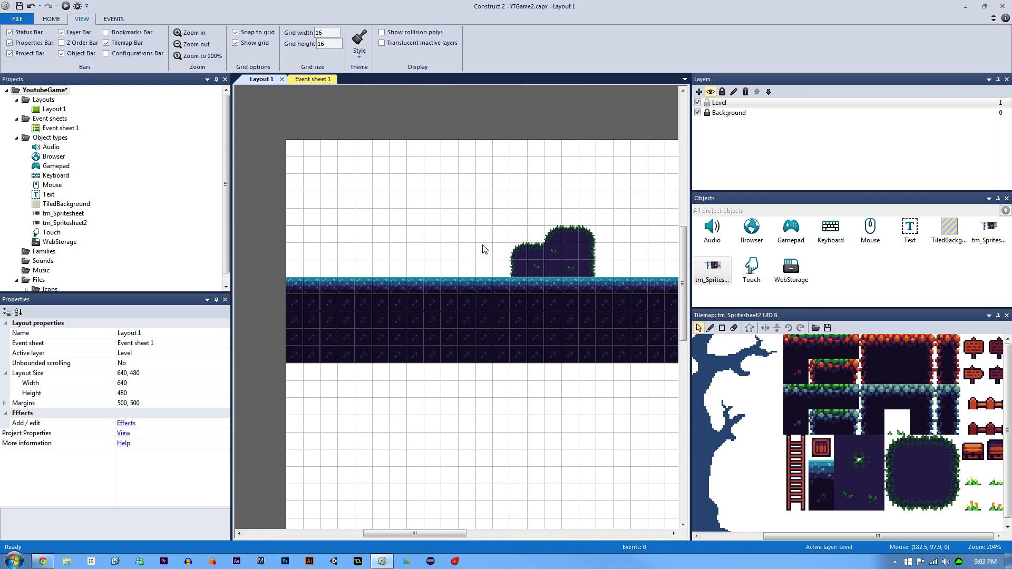
pyautogui.click(887, 361)
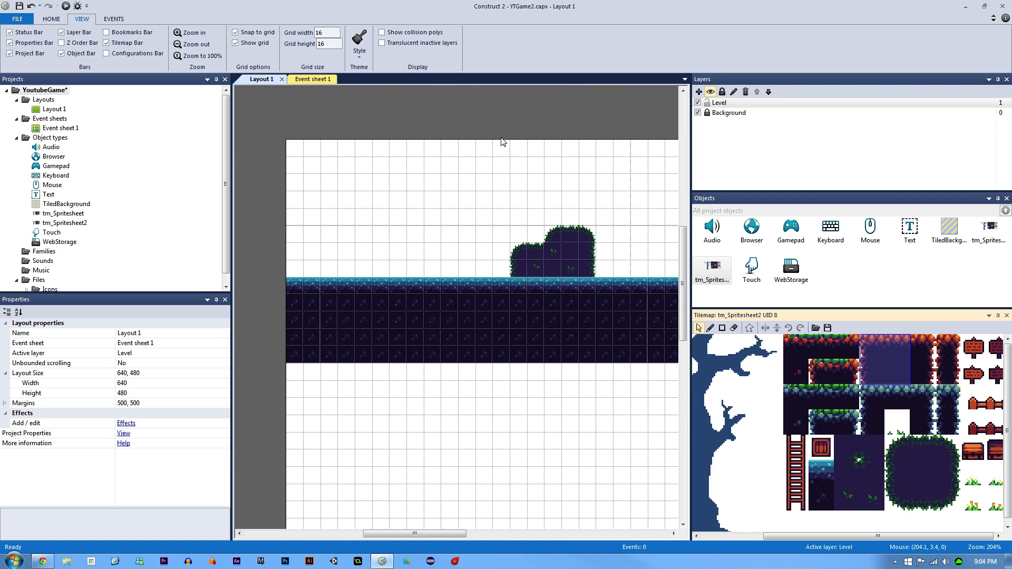
pyautogui.click(712, 269)
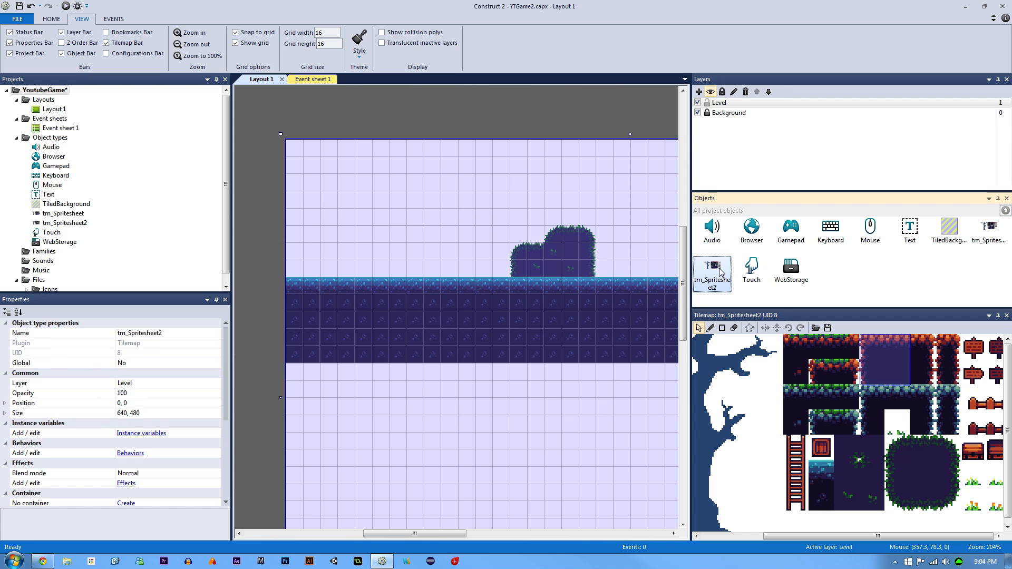
pyautogui.scroll(-3)
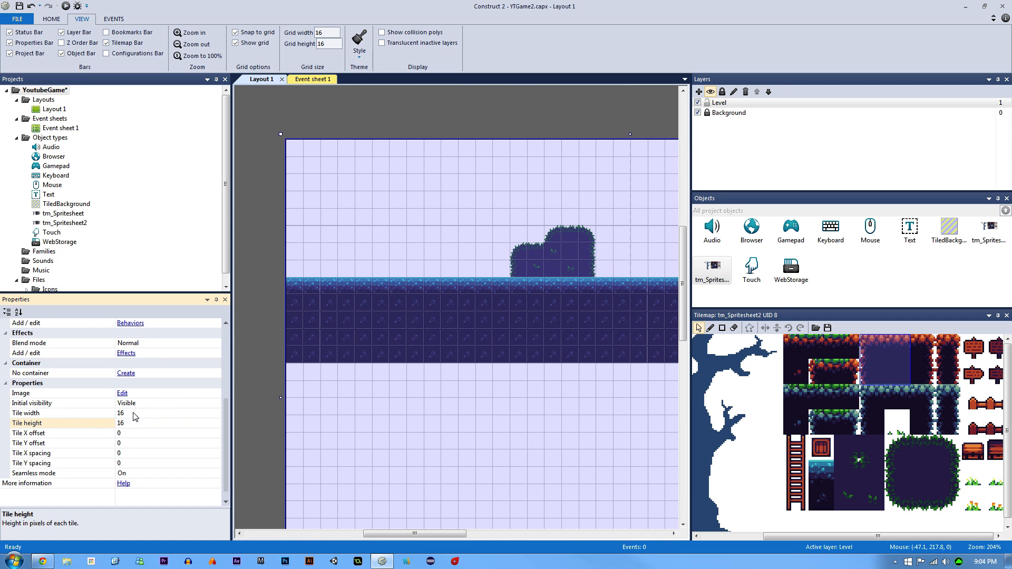
pyautogui.moveTo(63, 462)
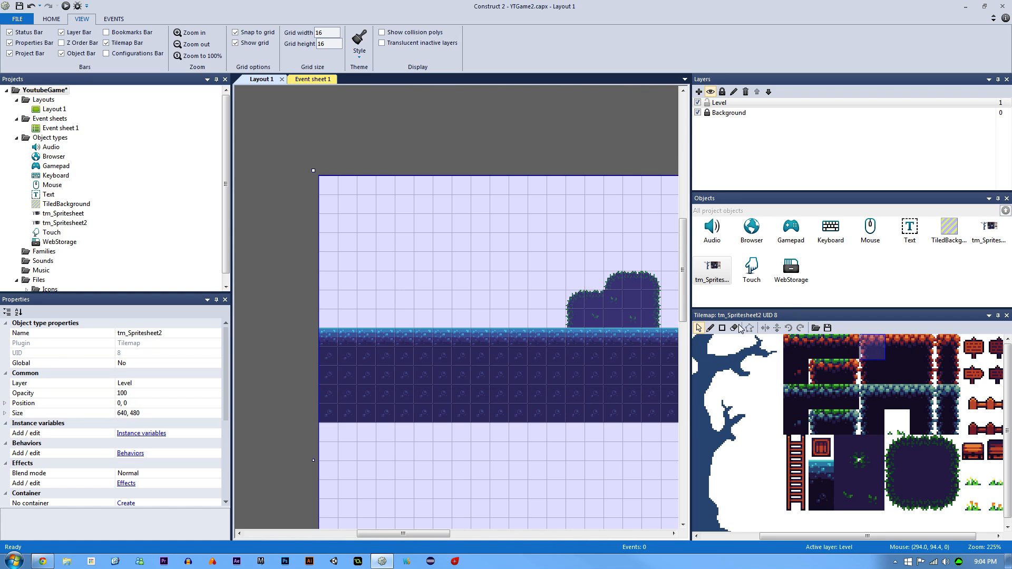
# Paint a raised platform of tiles onto the Level layer with the rectangle tool.
pyautogui.click(423, 280)
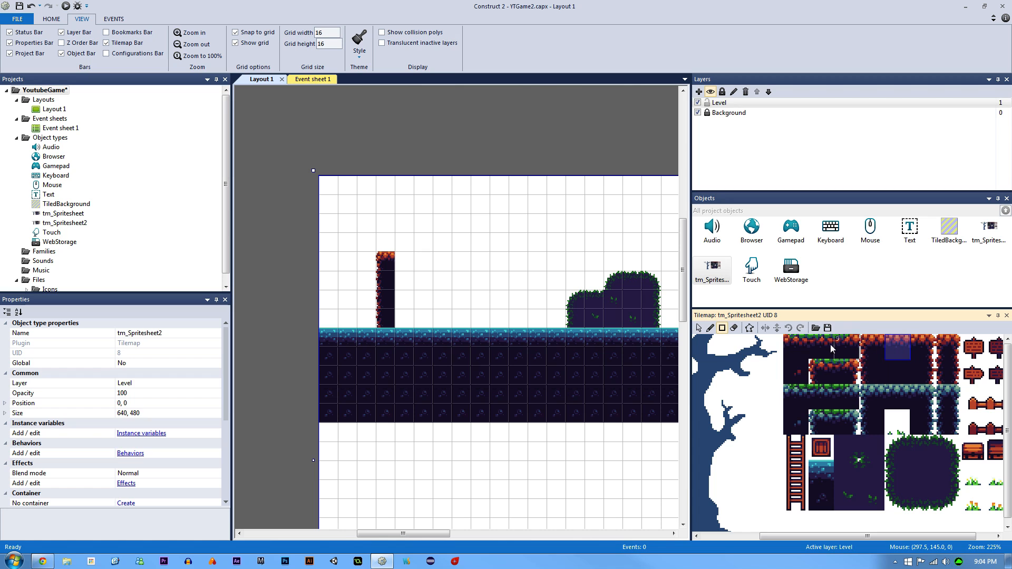
pyautogui.moveTo(387, 258); pyautogui.dragTo(523, 261)
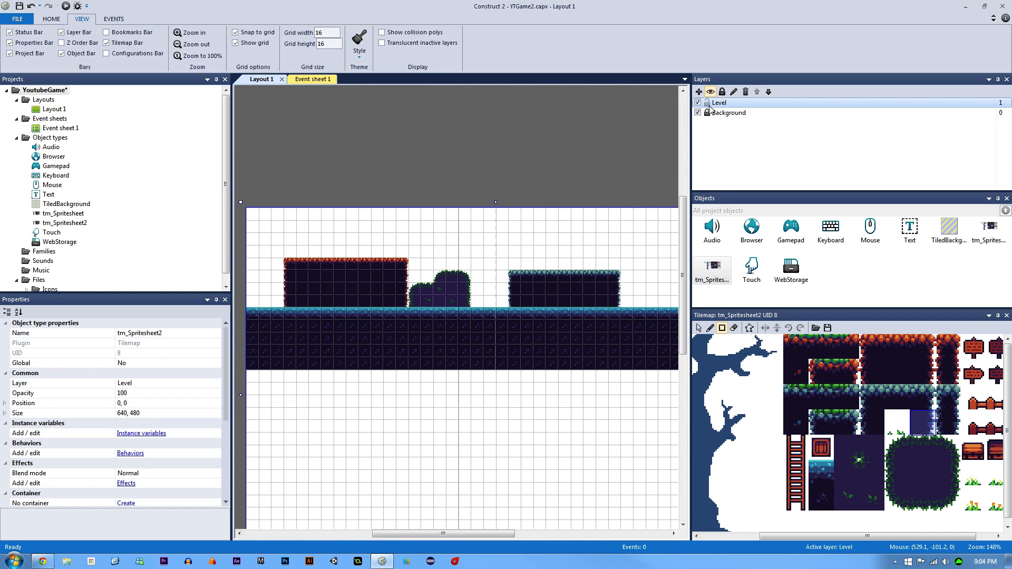
# Toggle the Background layer's Transparent setting to Yes and back to No.
pyautogui.click(732, 113)
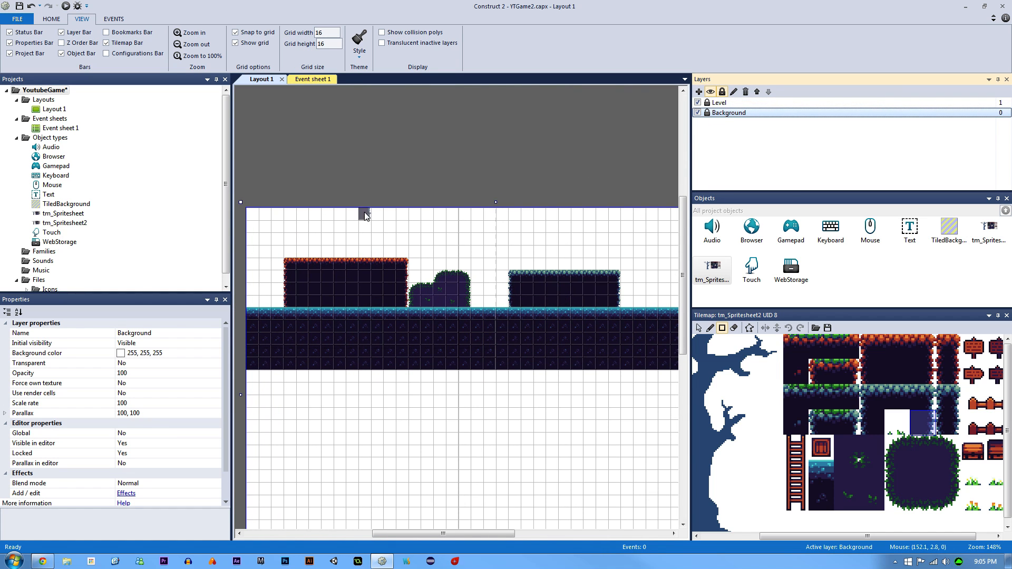
pyautogui.click(58, 353)
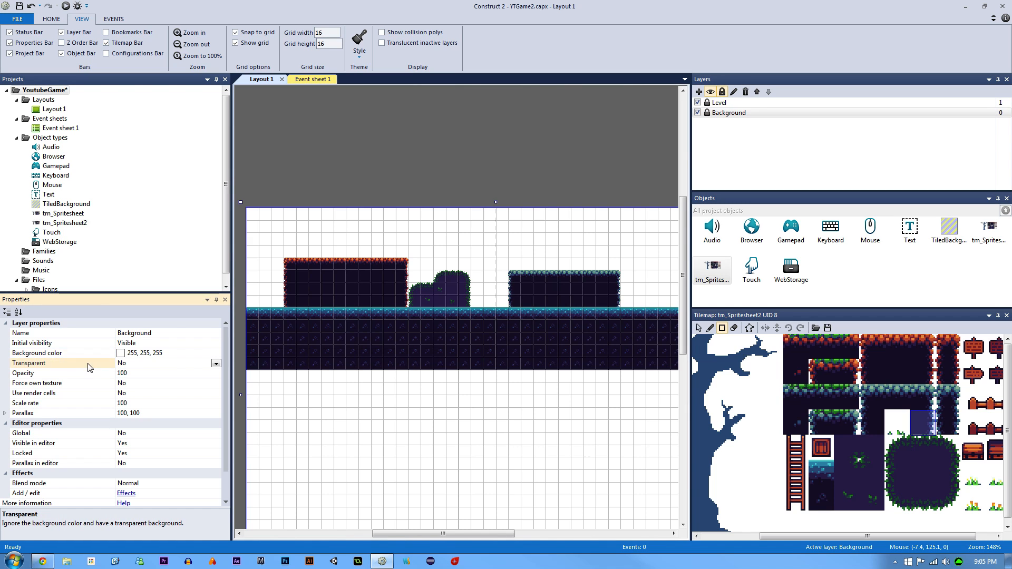
pyautogui.click(61, 353)
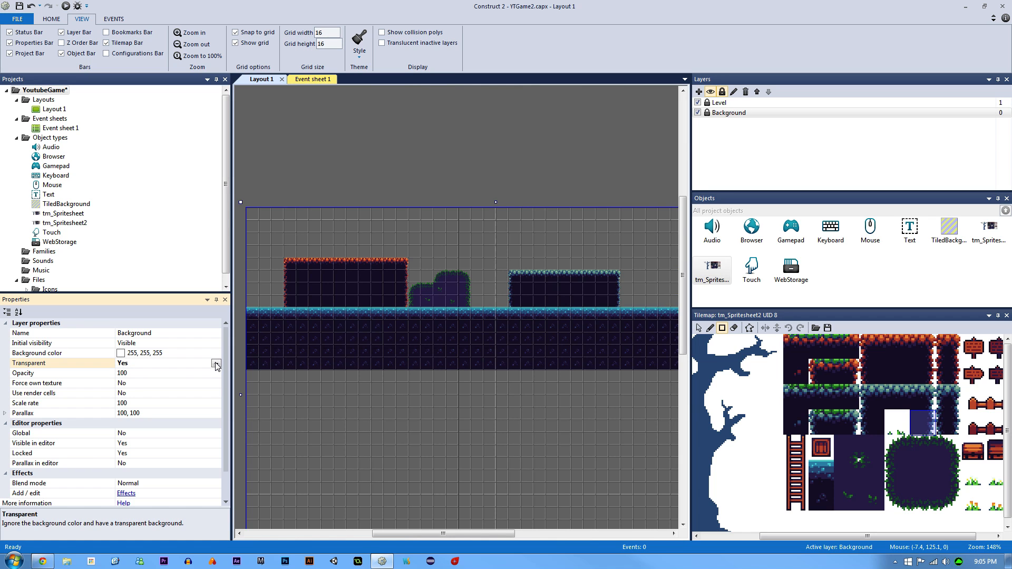
pyautogui.click(216, 363)
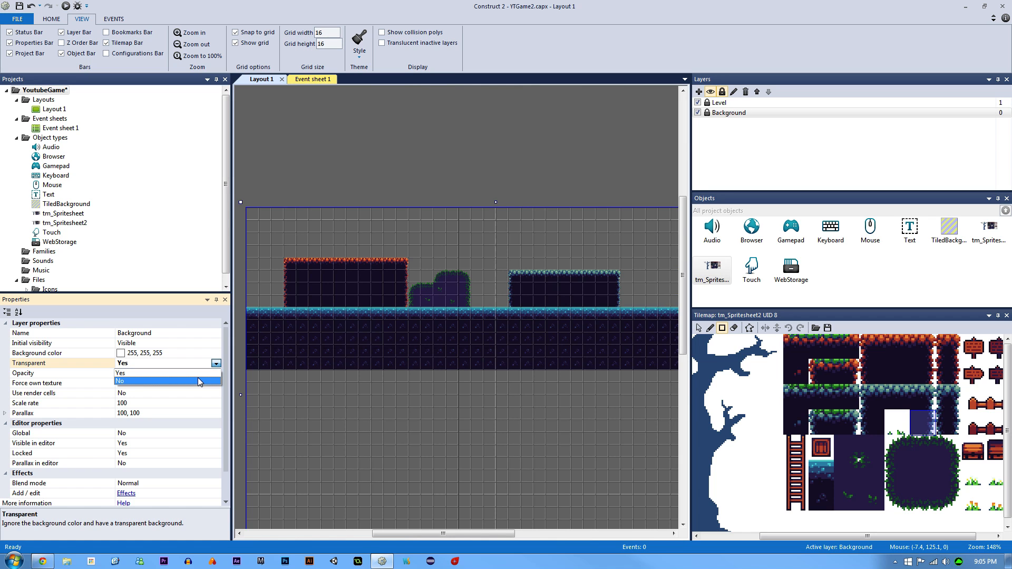
pyautogui.click(119, 381)
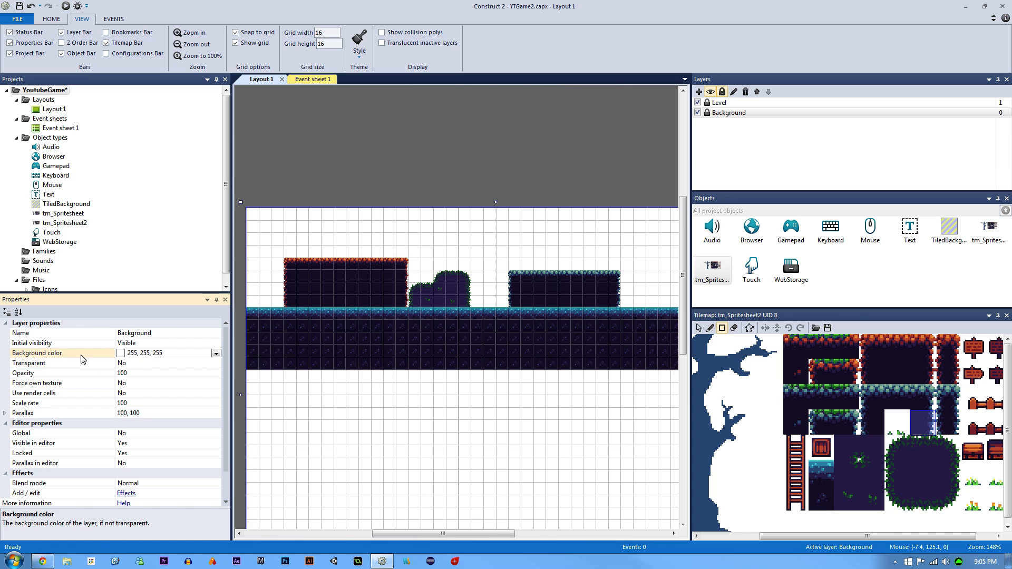
# Set the Background layer's colour to light blue 102, 153, 204.
pyautogui.click(216, 353)
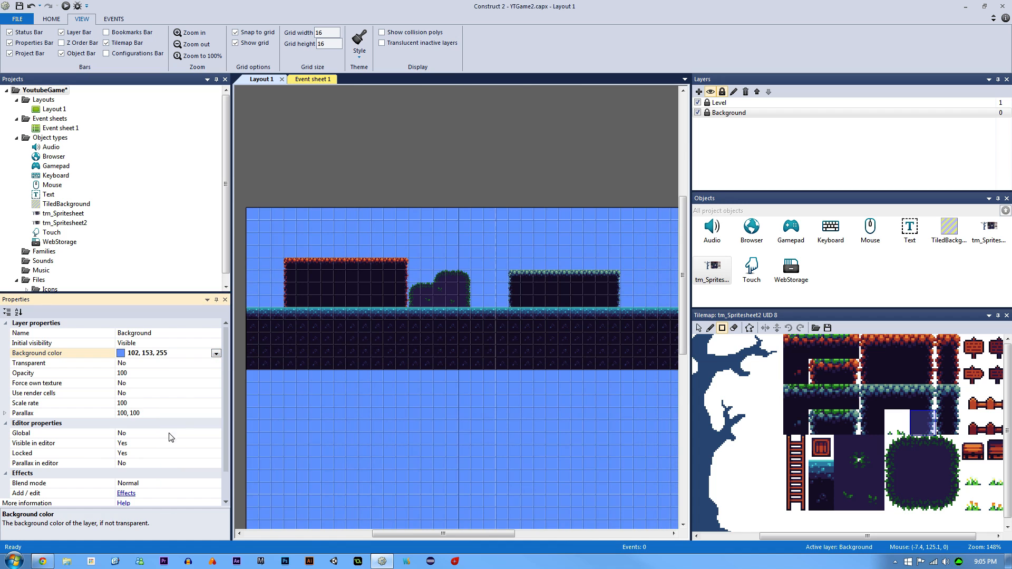
pyautogui.click(216, 353)
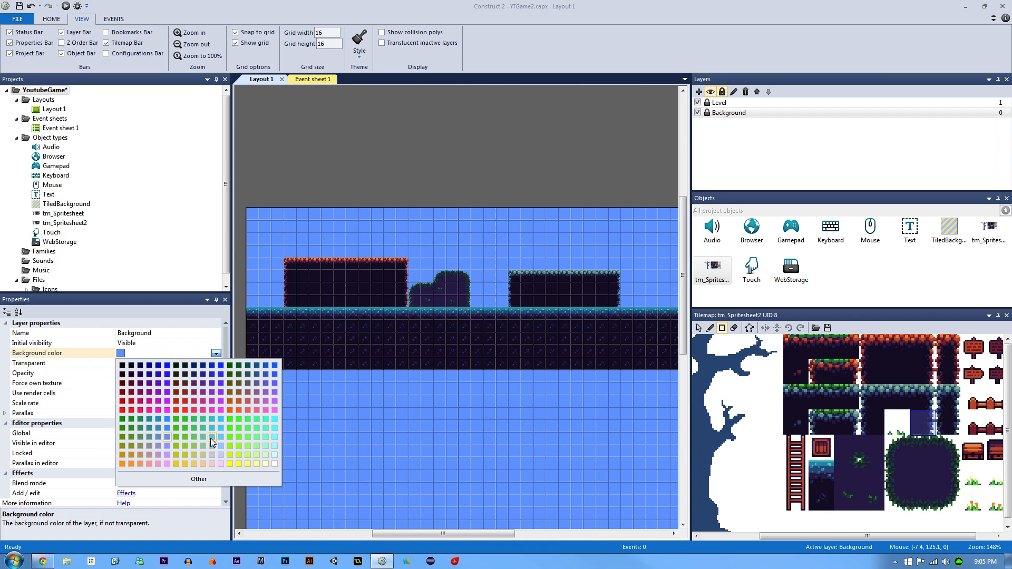
pyautogui.click(213, 392)
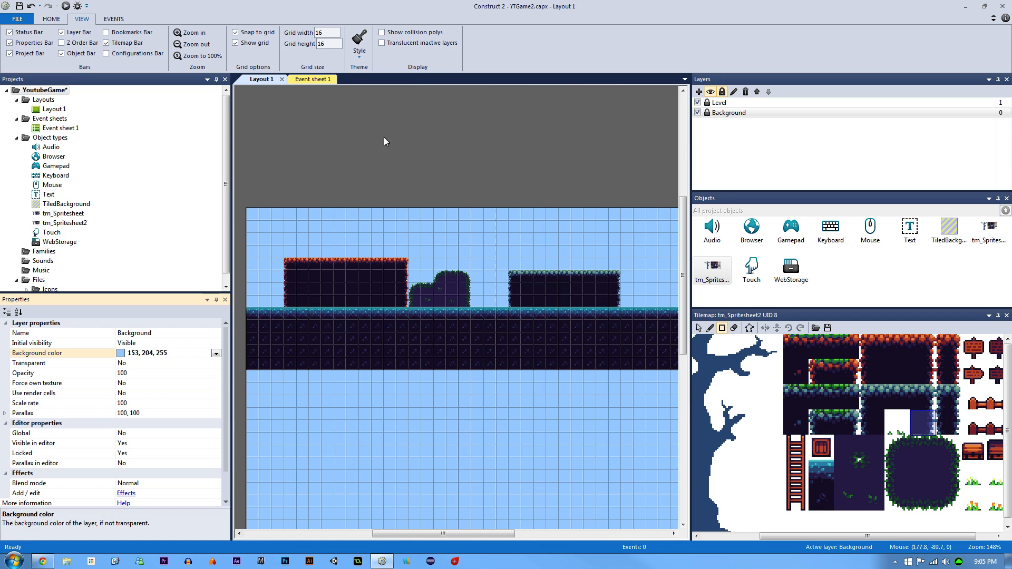
pyautogui.click(216, 354)
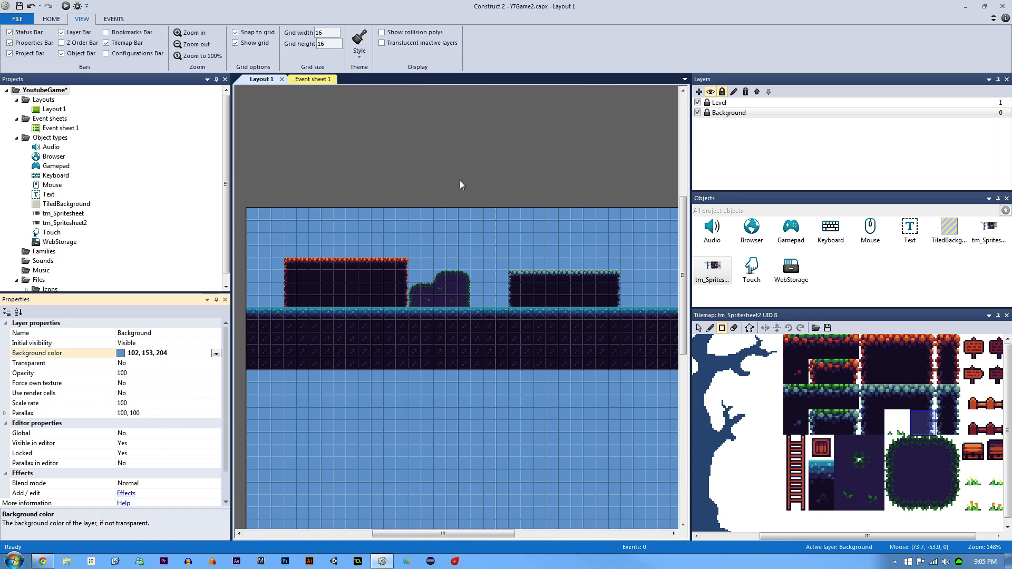
pyautogui.moveTo(487, 178)
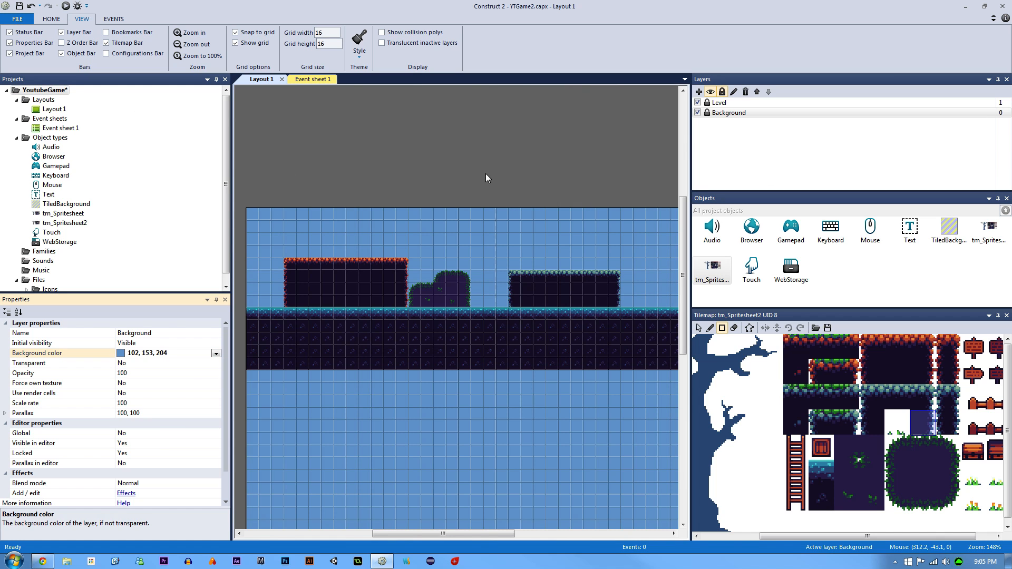
# Save the YTGame2 project with the new platforms and background colour.
pyautogui.click(489, 176)
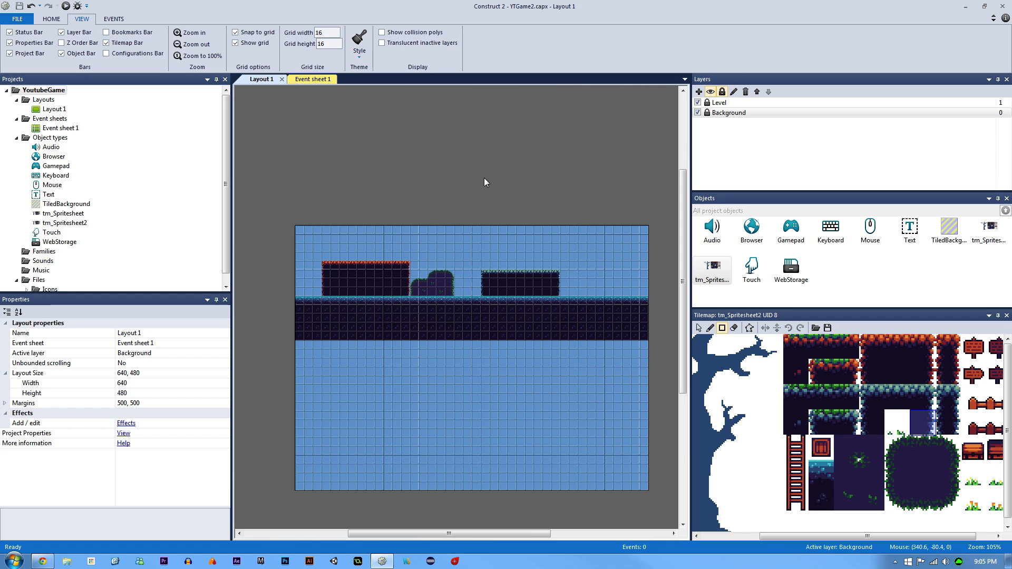
pyautogui.moveTo(482, 192)
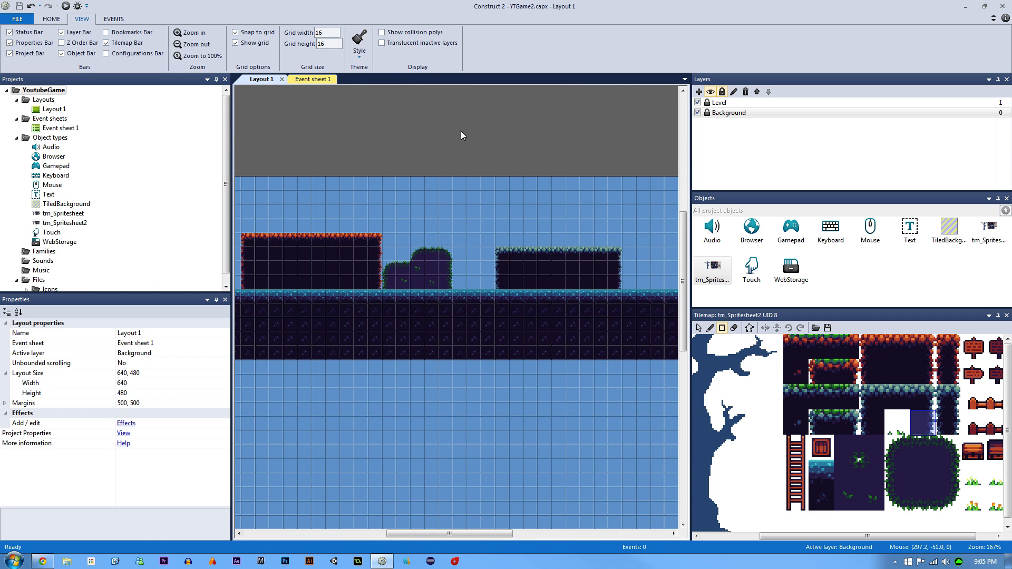
pyautogui.moveTo(458, 129)
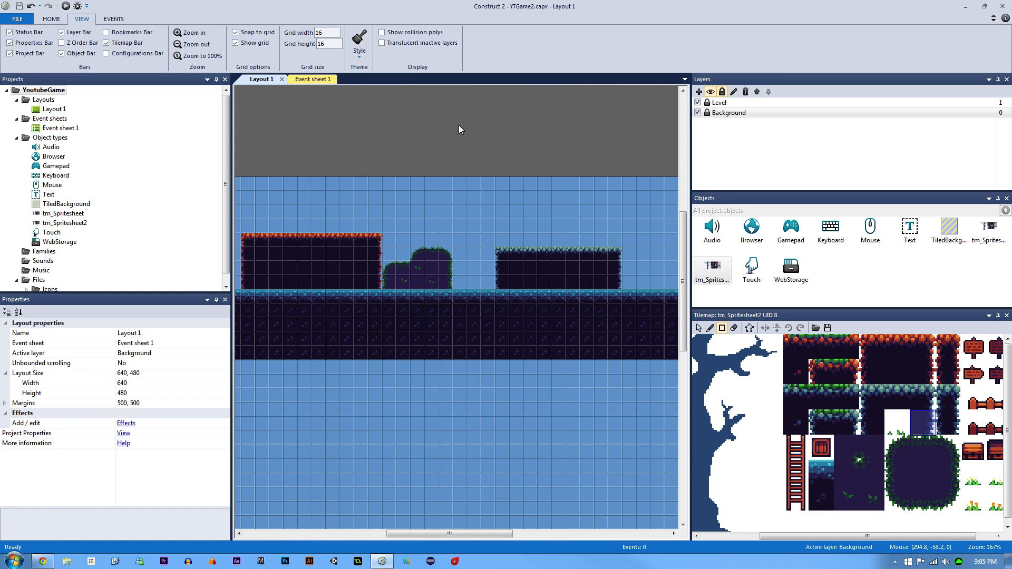
pyautogui.moveTo(460, 128)
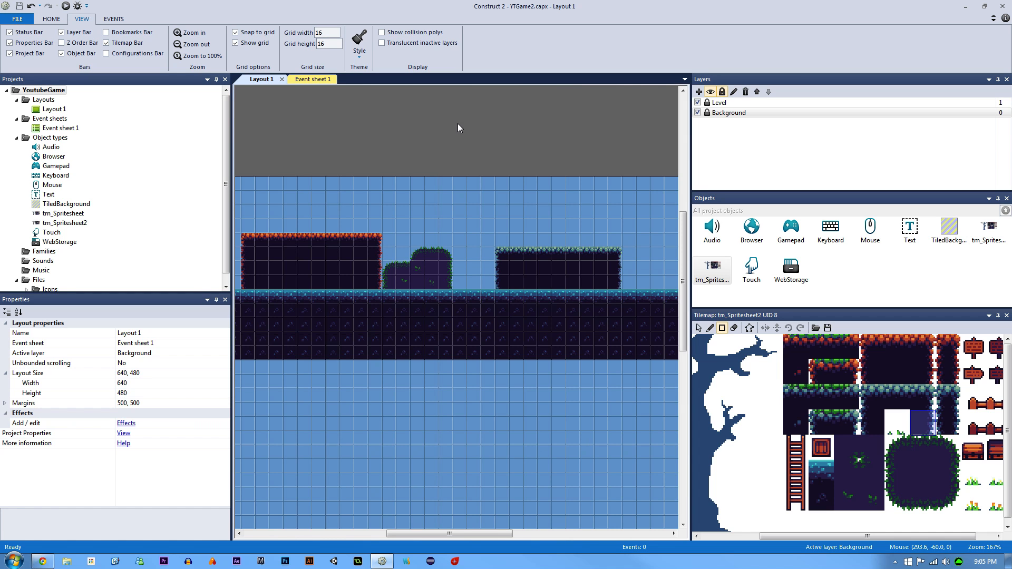